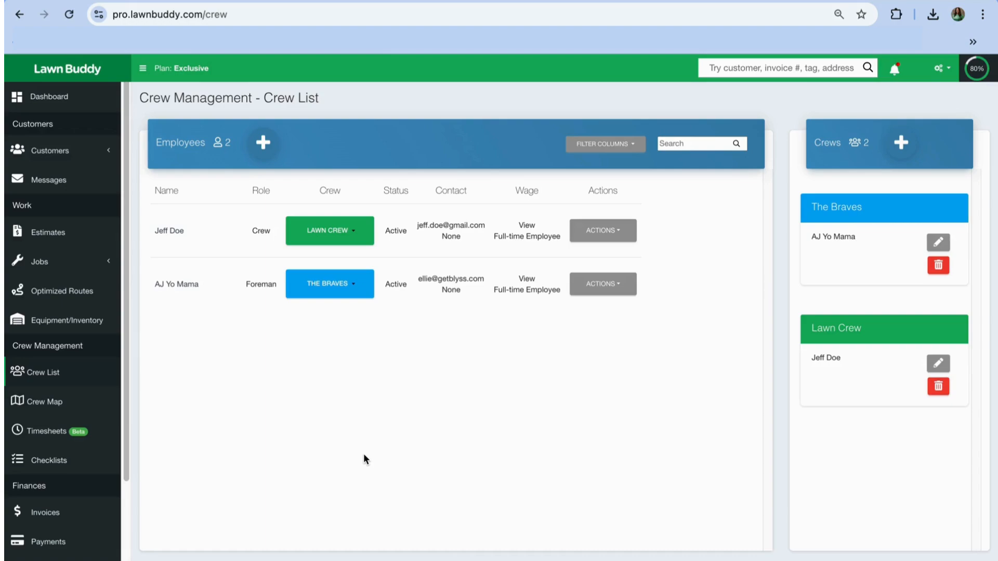
pyautogui.moveTo(309, 121)
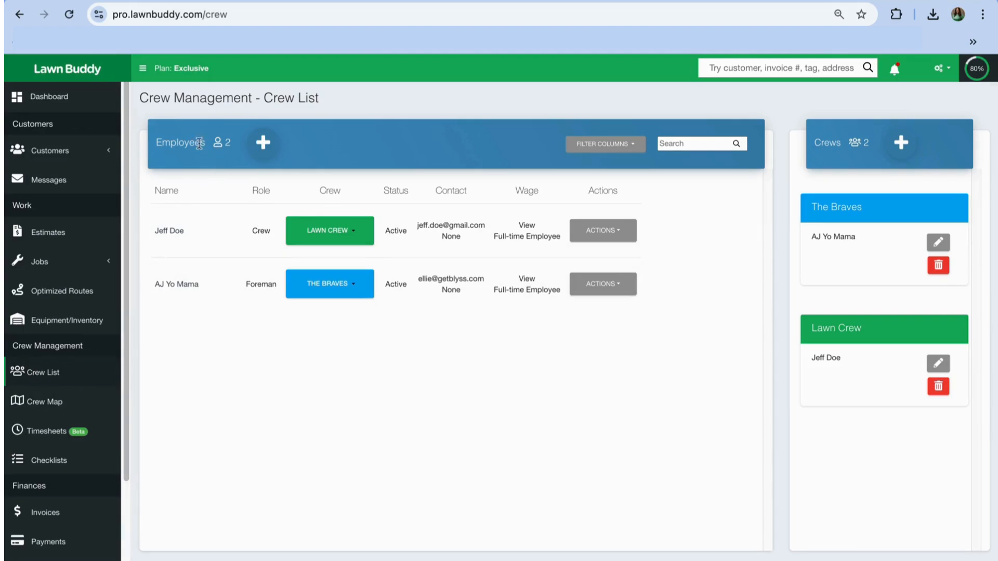
pyautogui.moveTo(194, 143)
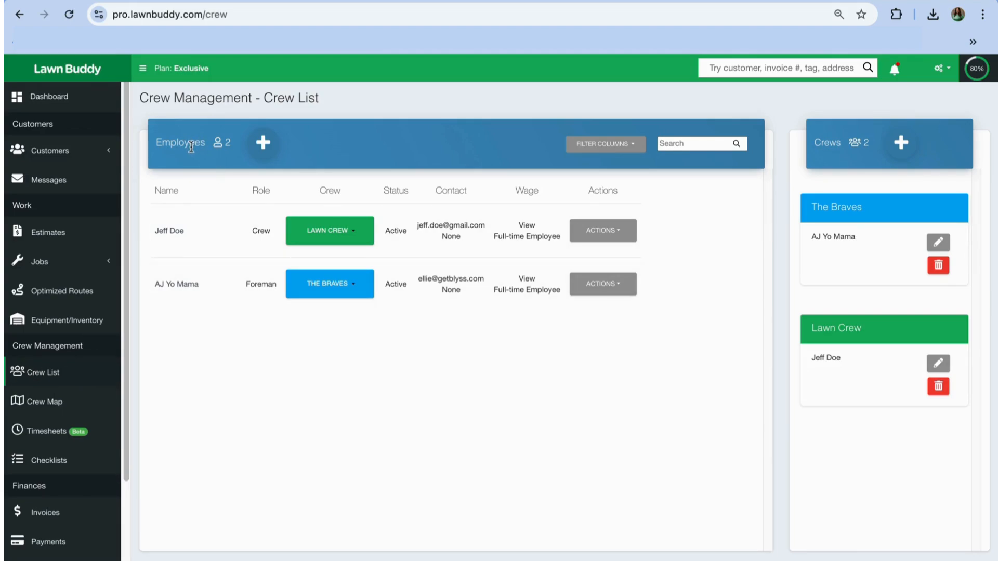
pyautogui.moveTo(212, 163)
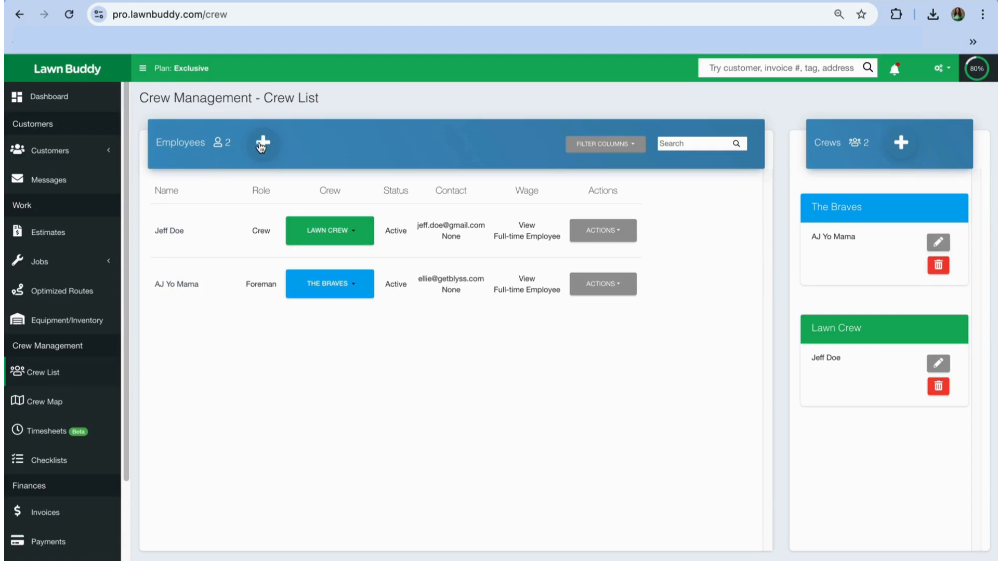
# Add a new employee named Employee Name and give them the Foreman role.
pyautogui.click(262, 143)
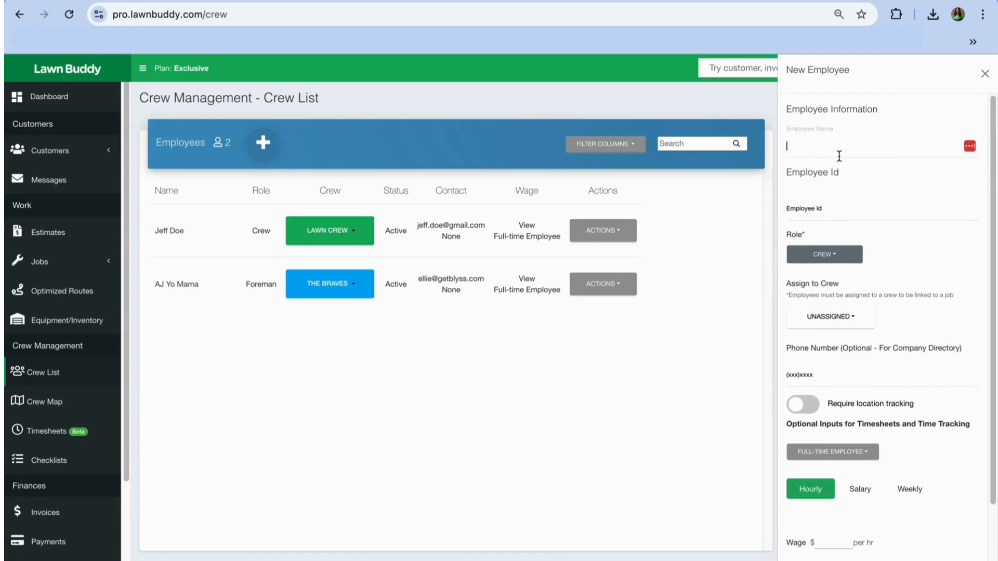
pyautogui.write('Employee Name')
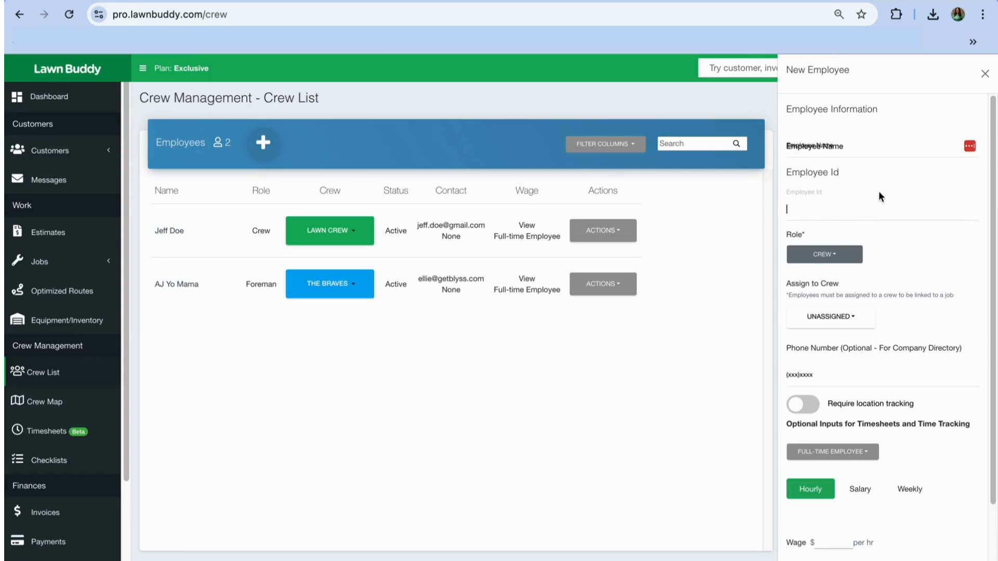
pyautogui.scroll(-3)
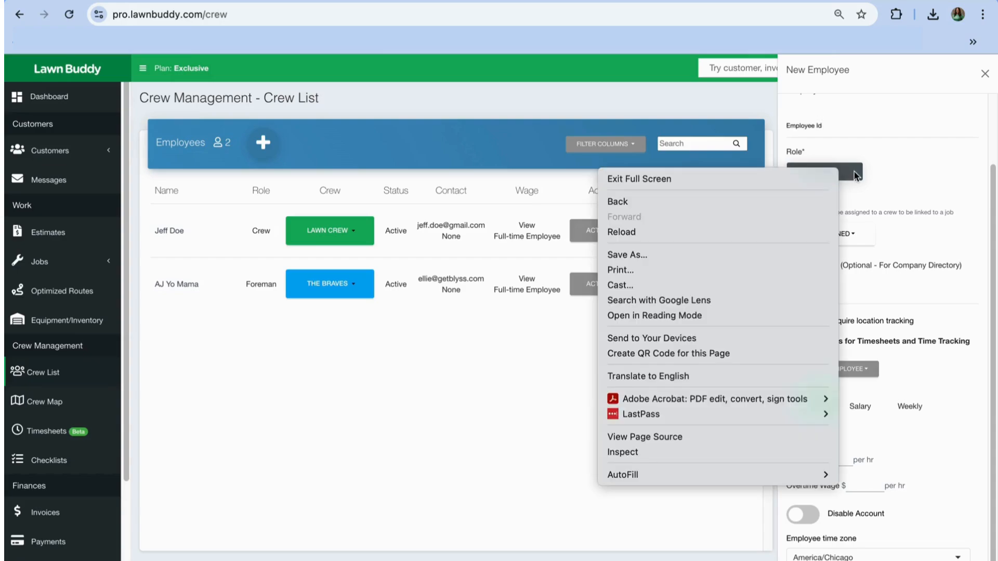
pyautogui.click(824, 172)
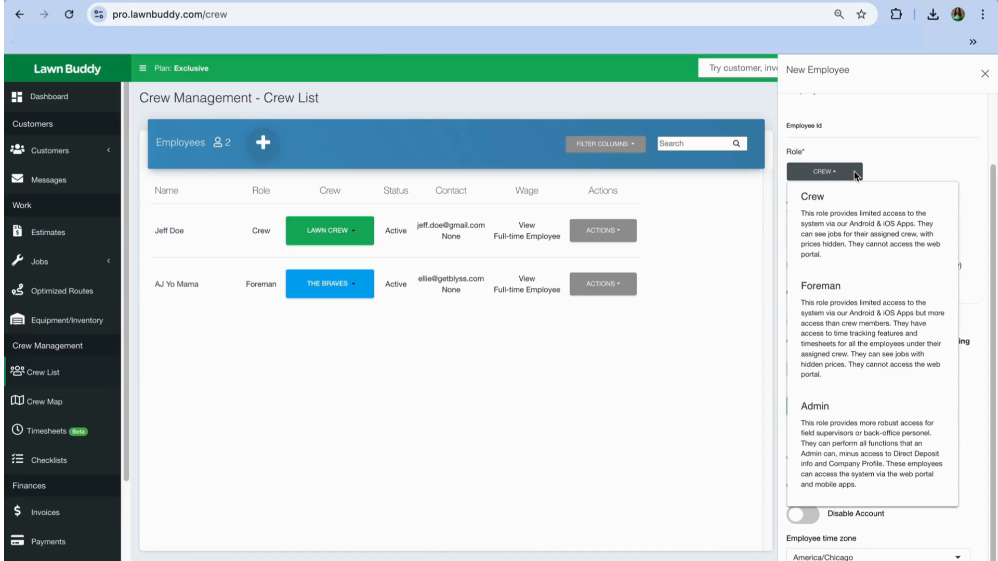
pyautogui.moveTo(849, 314)
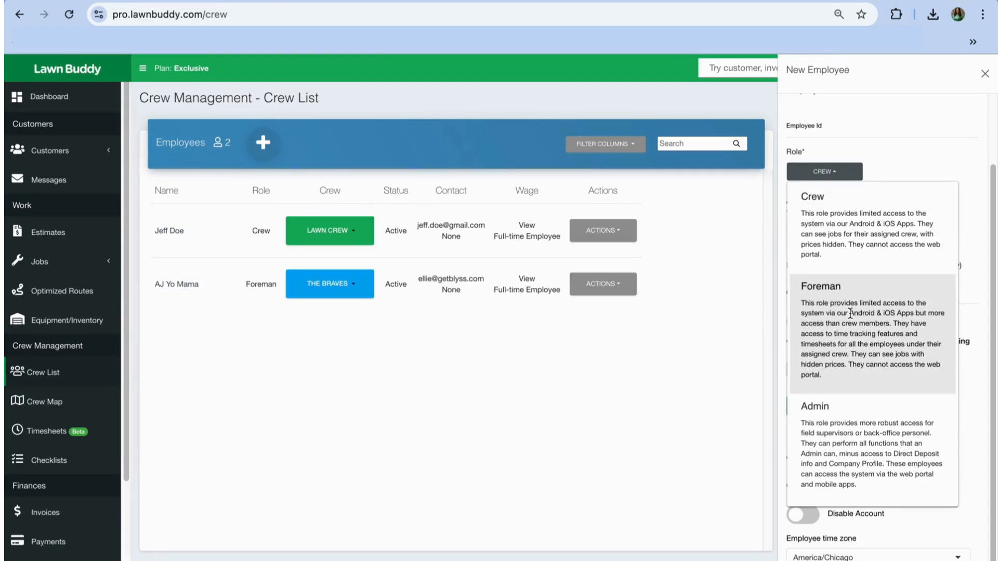
pyautogui.moveTo(871, 345)
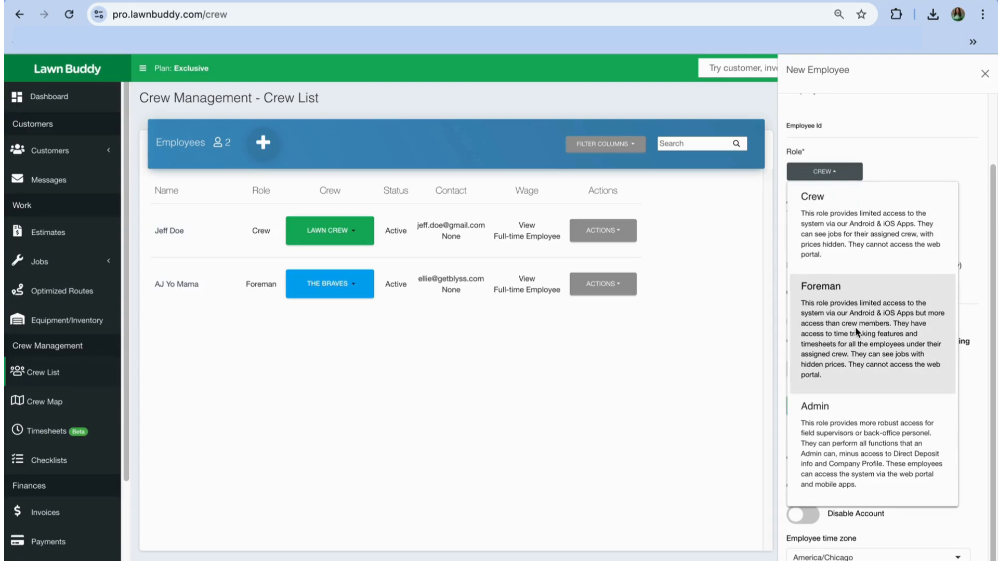
pyautogui.click(820, 286)
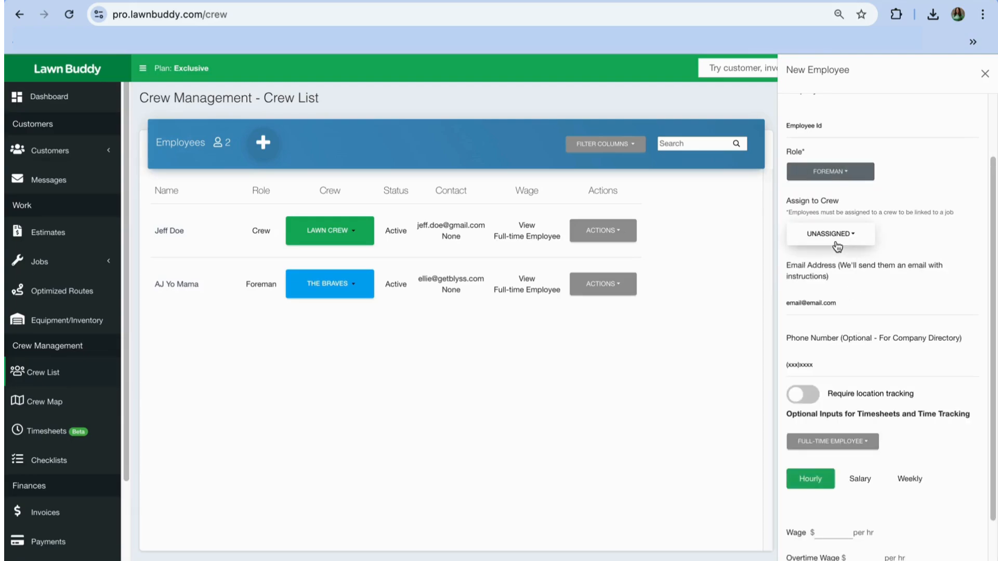
pyautogui.click(830, 234)
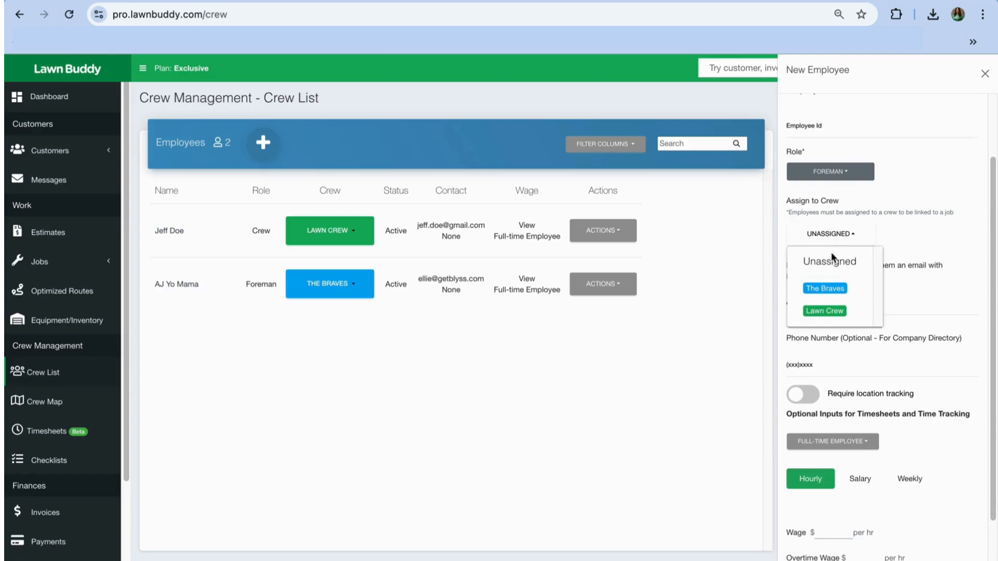
pyautogui.click(825, 288)
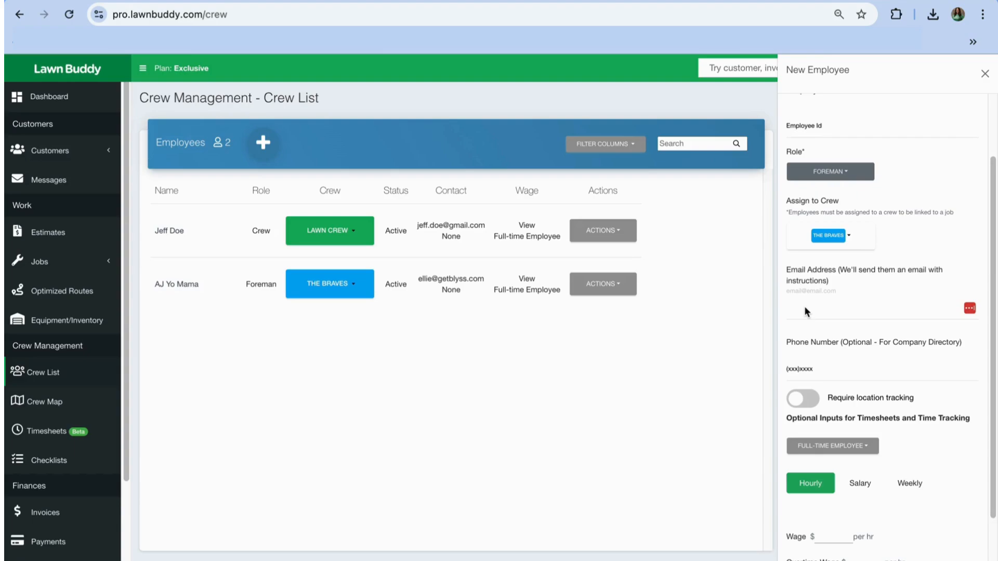
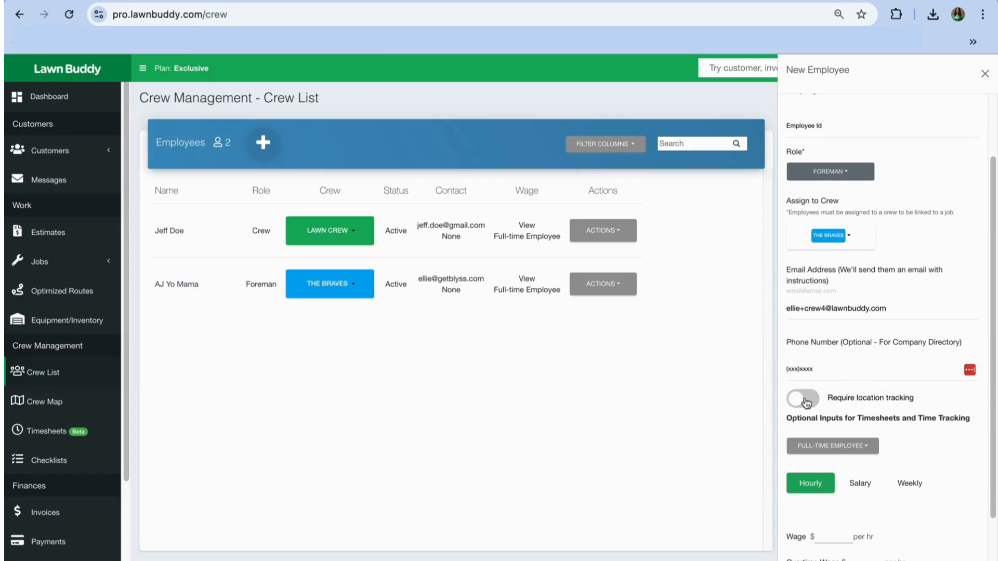
# Require location tracking for the Foreman and enter an hourly wage of 15.
pyautogui.click(801, 399)
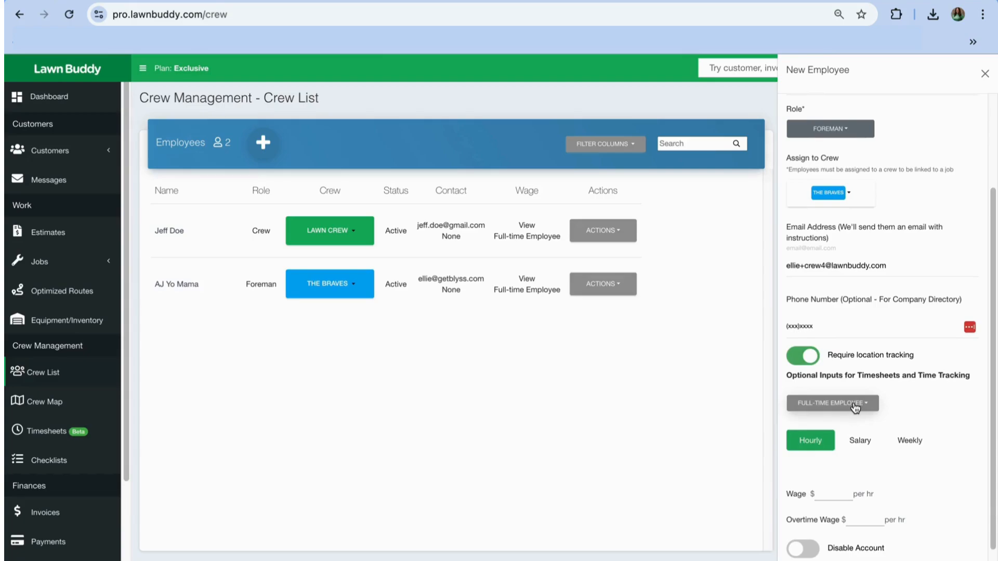
pyautogui.scroll(-3)
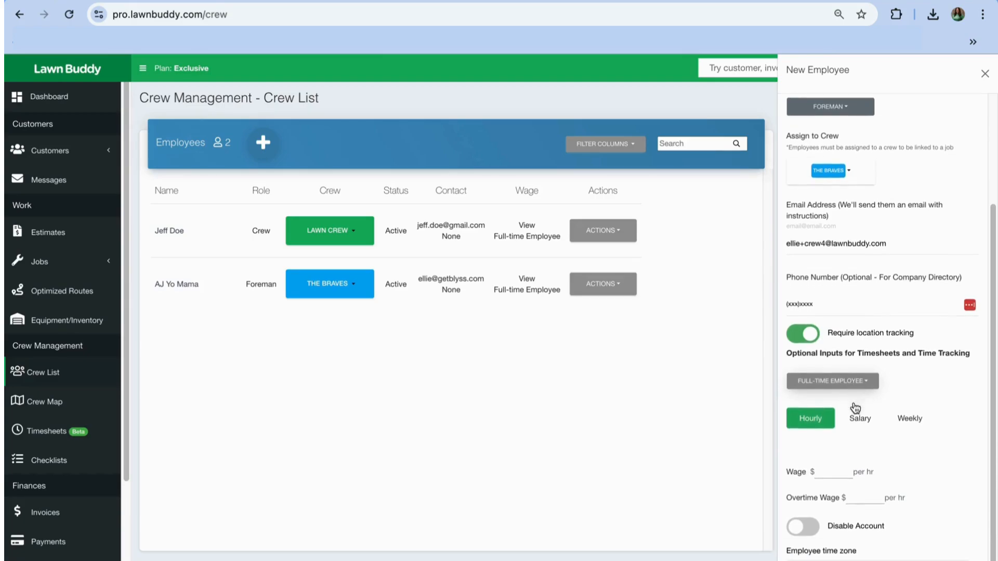
pyautogui.scroll(-3)
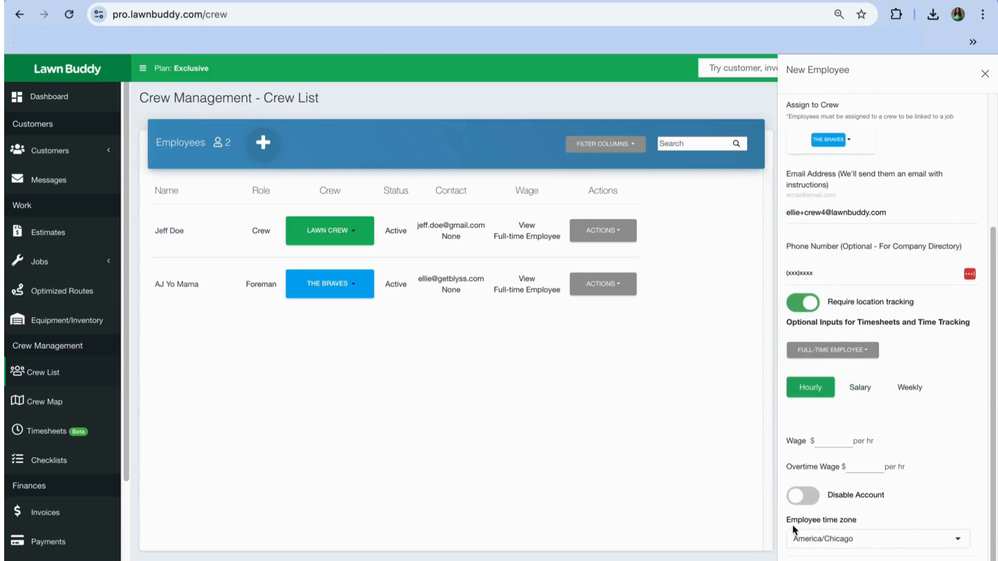
pyautogui.moveTo(888, 370)
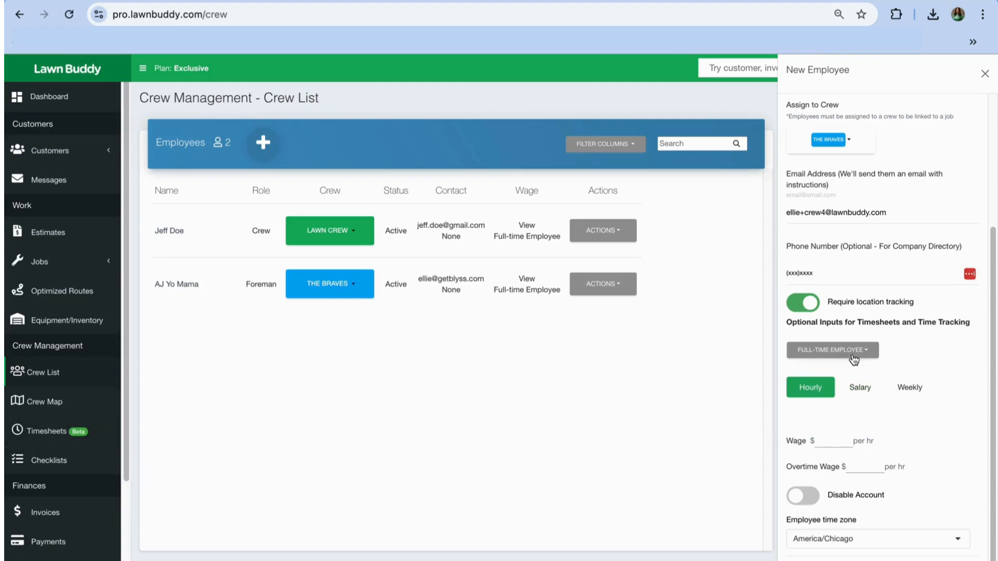
pyautogui.write('1')
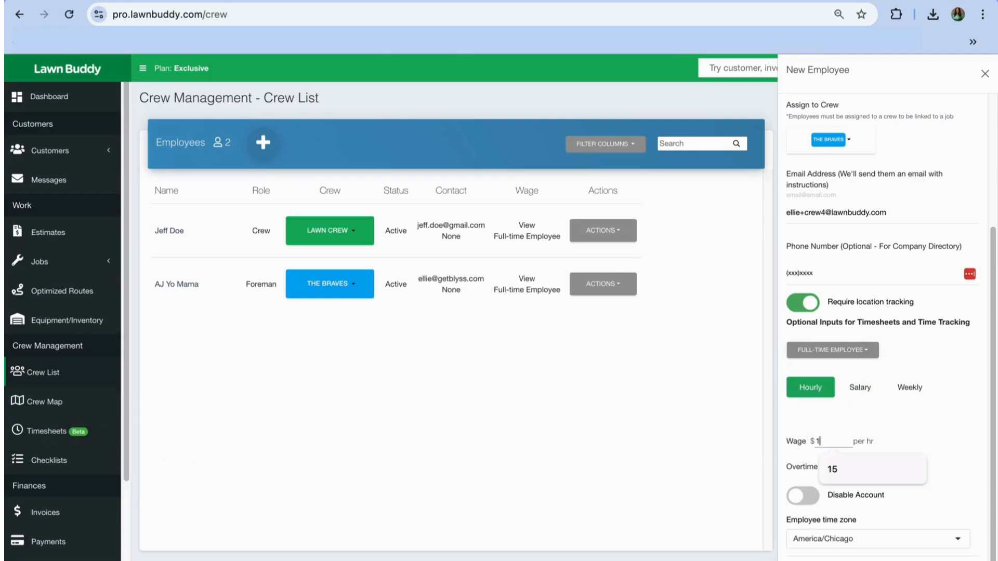
# Fill in the Overtime Wage field, entering 10 and then replacing it with 25.
pyautogui.click(860, 467)
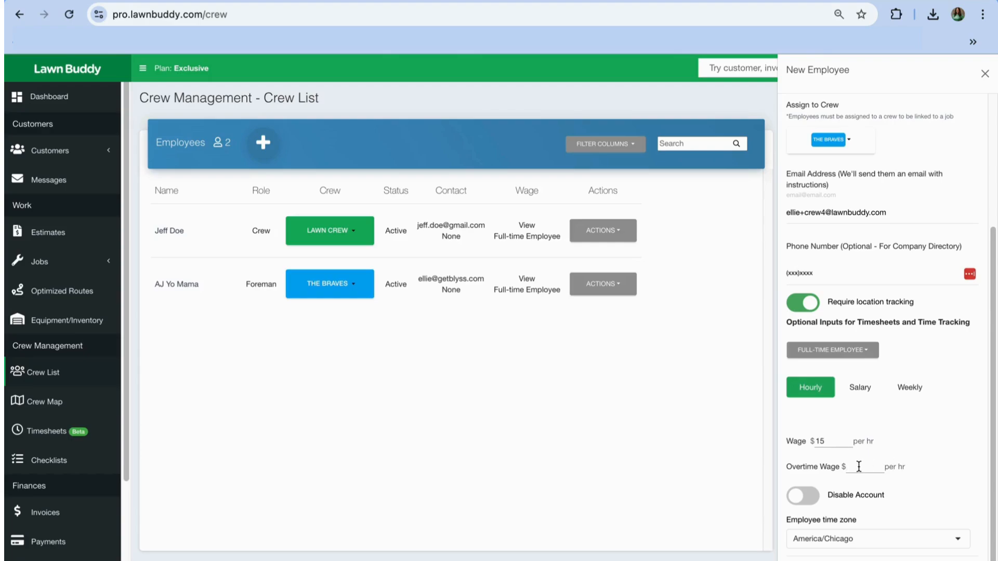
pyautogui.write('10')
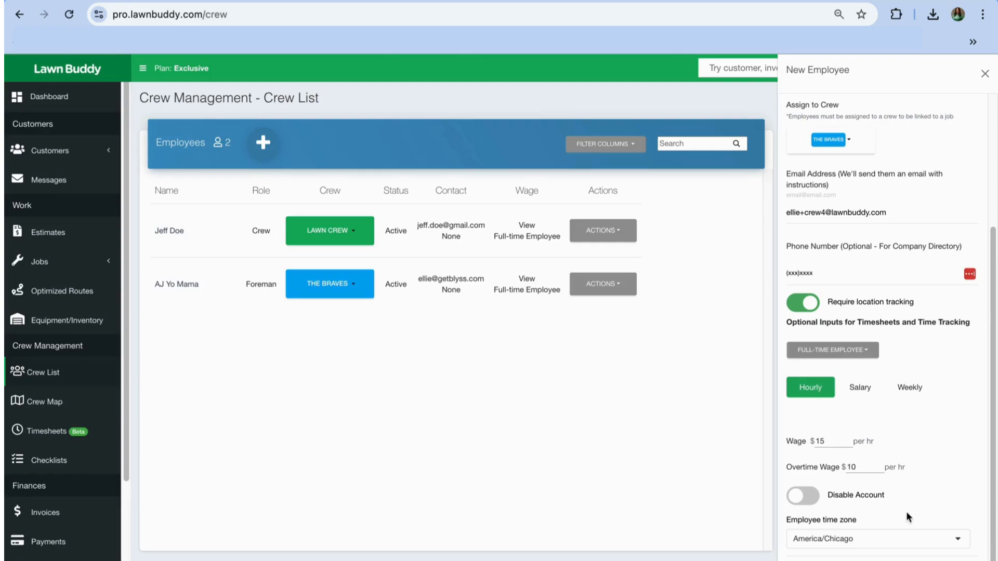
pyautogui.doubleClick(850, 467)
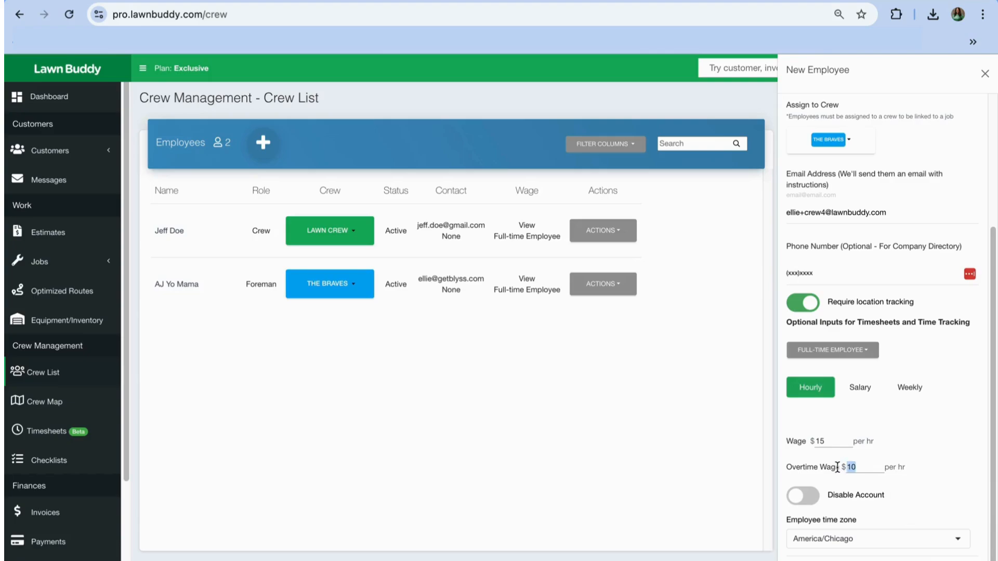
pyautogui.write('25')
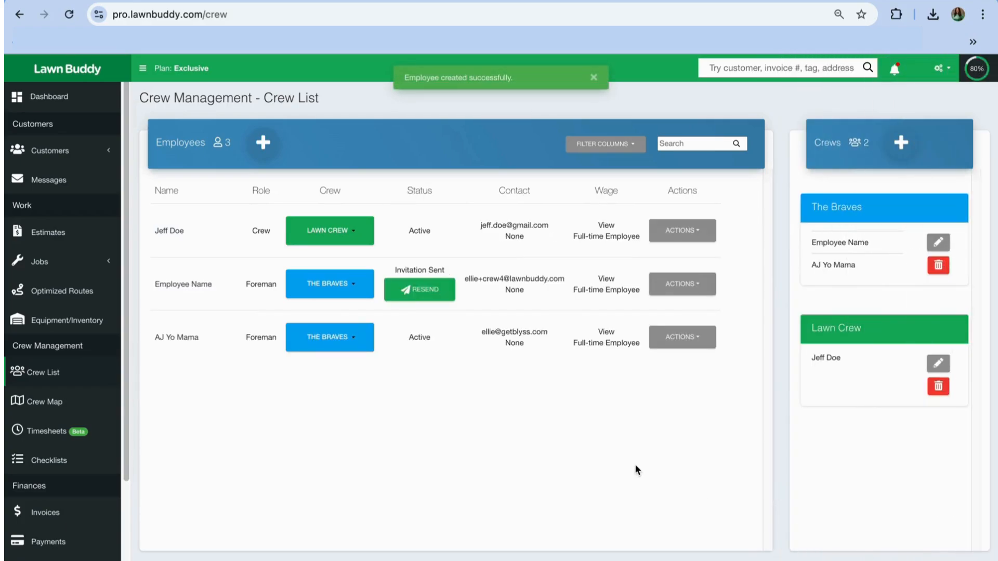
pyautogui.moveTo(523, 371)
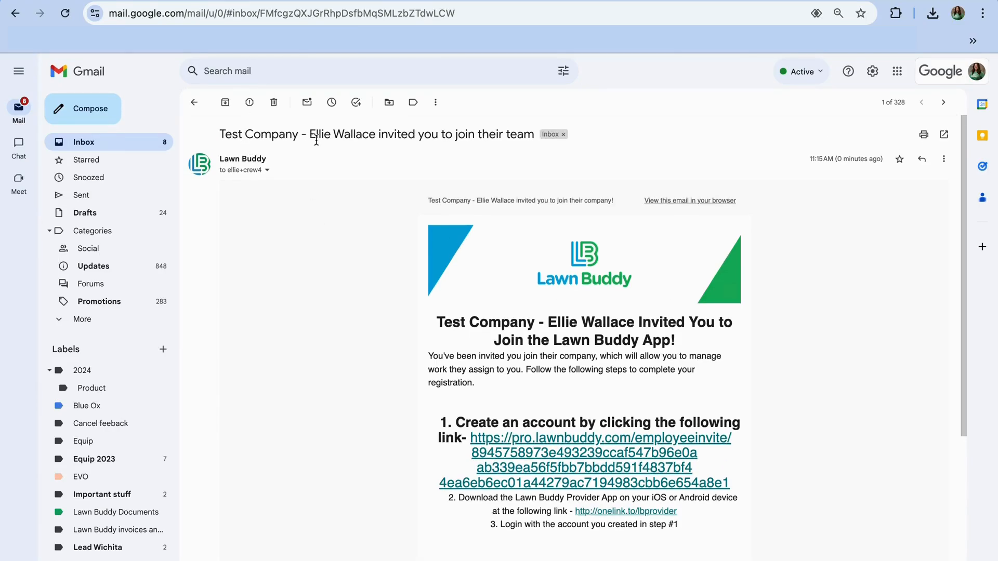
# Follow the employee invite link in the Lawn Buddy email to the Accept Invite page.
pyautogui.scroll(-3)
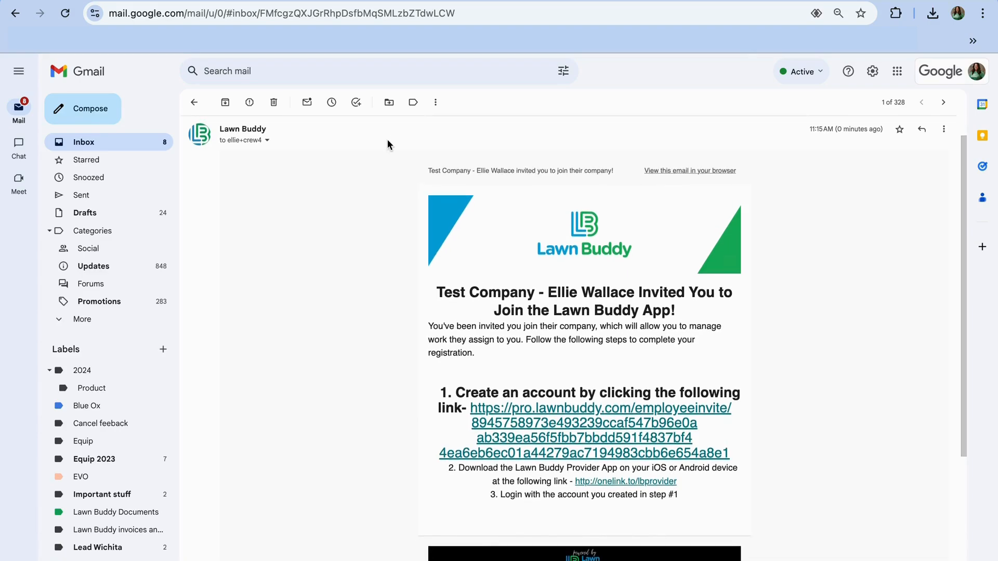
pyautogui.moveTo(430, 326)
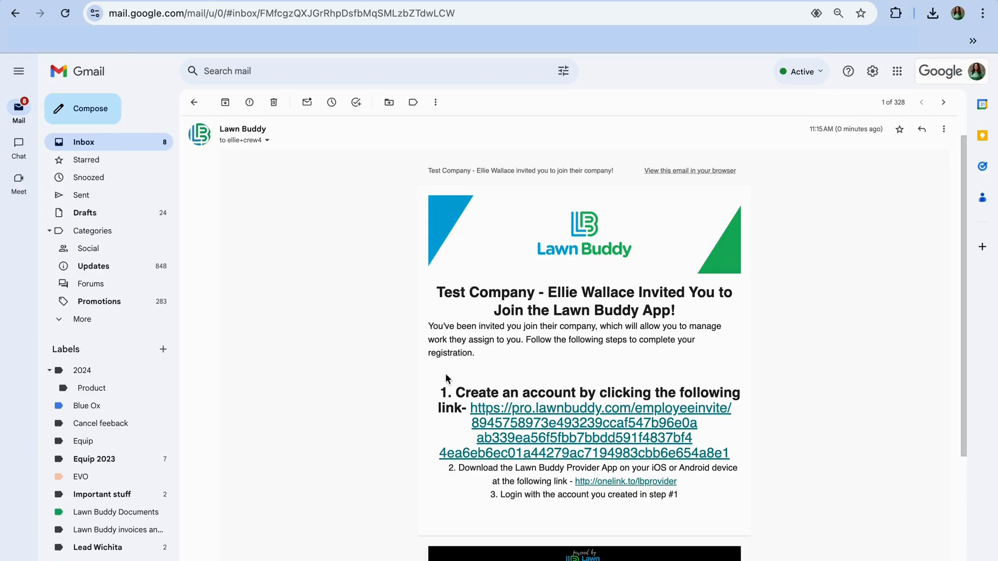
pyautogui.moveTo(456, 378)
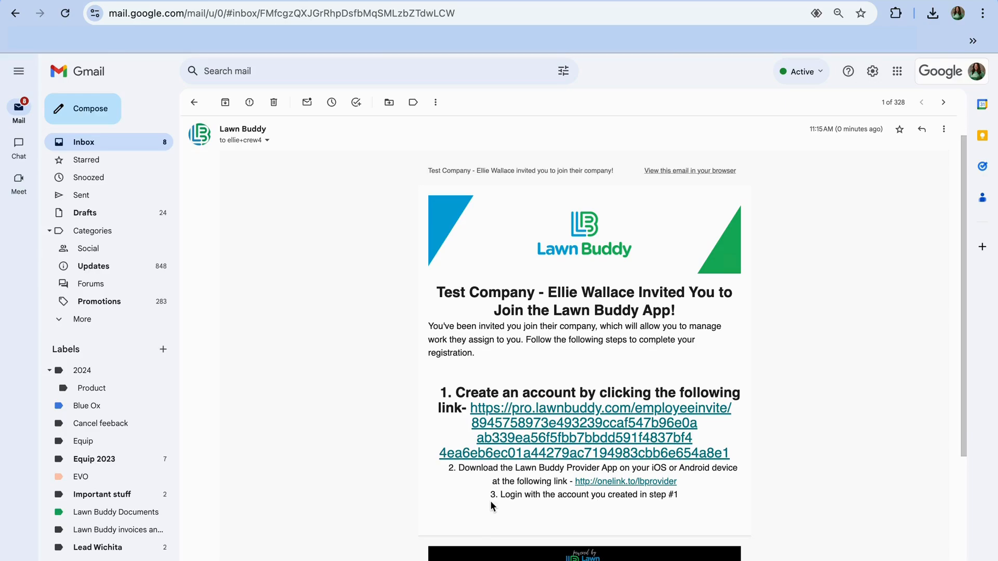
pyautogui.click(600, 408)
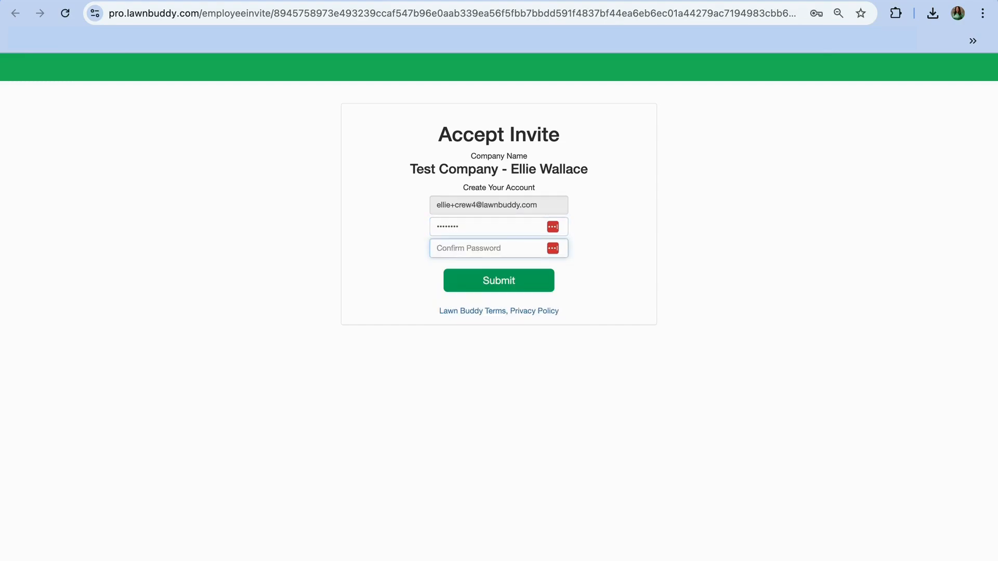
pyautogui.click(498, 248)
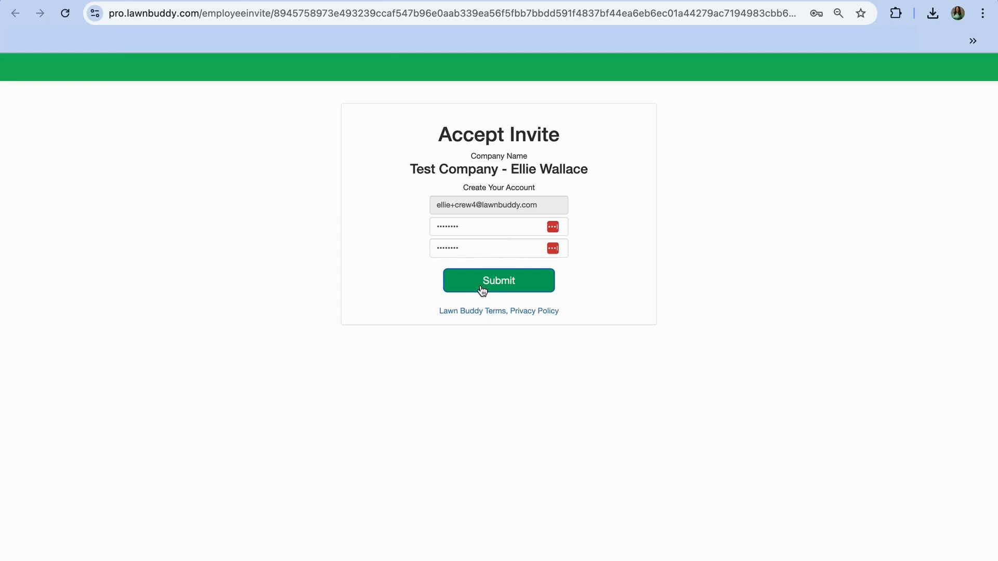
pyautogui.click(498, 280)
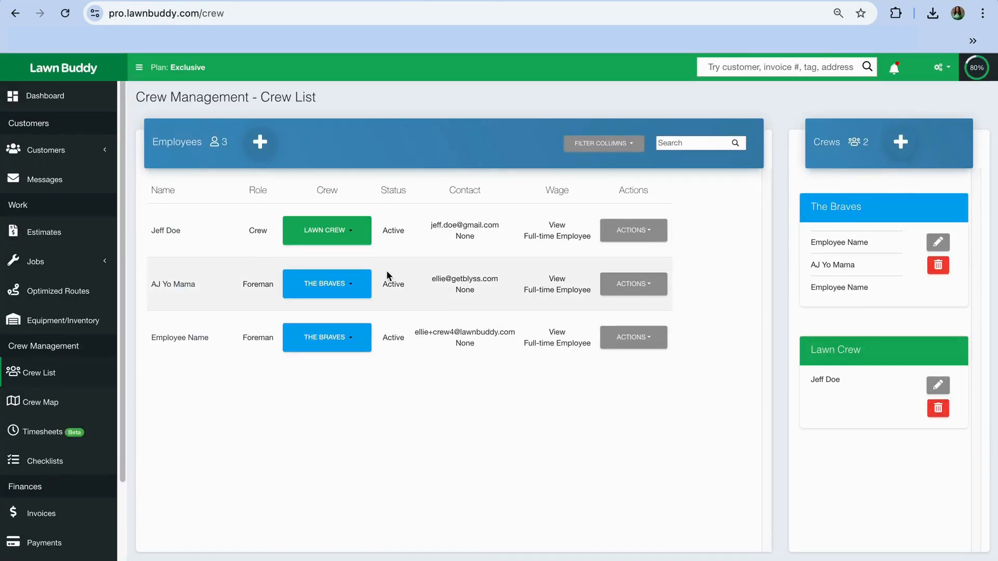
pyautogui.moveTo(410, 329)
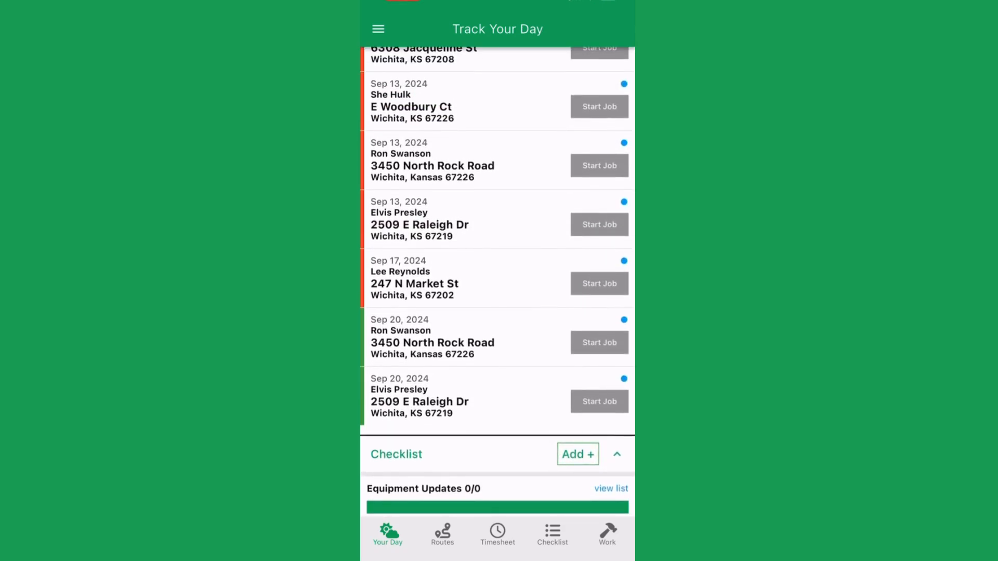
# Show the Routes list starting from home with Bruce Banner as the first stop.
pyautogui.click(442, 534)
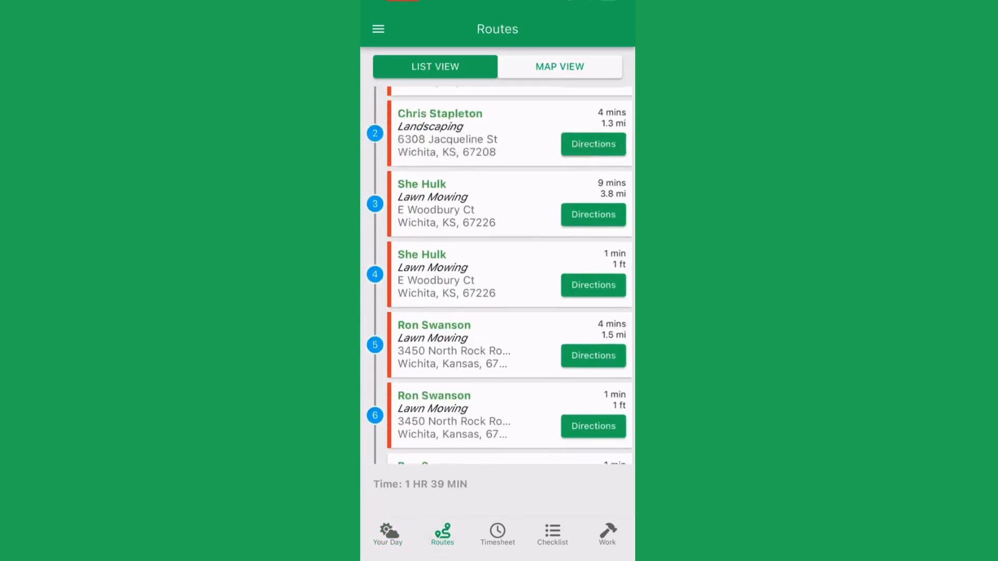
pyautogui.scroll(-3)
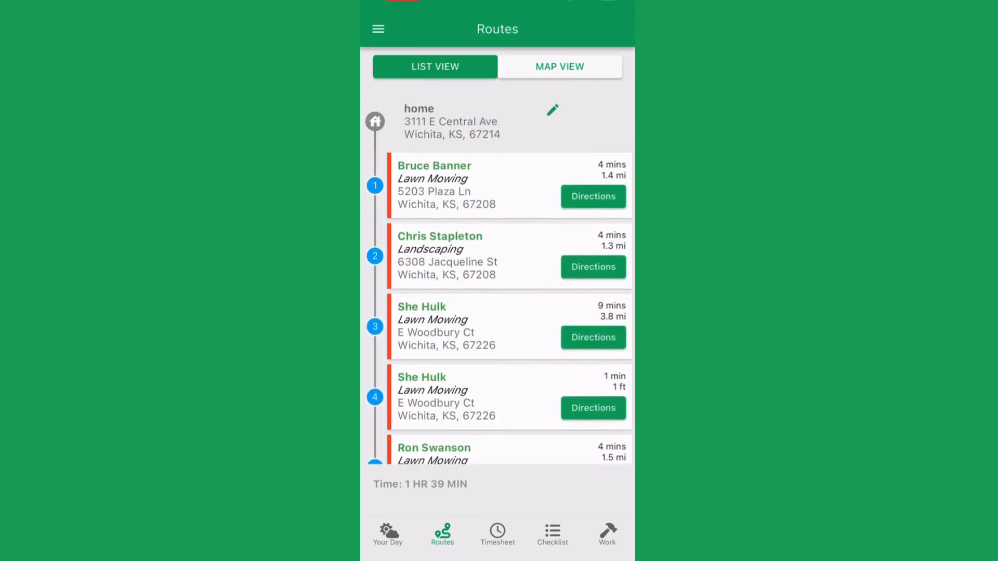
# Clock in Employee Name together with AJ Yo Mama for The Braves and dismiss other activities.
pyautogui.click(387, 534)
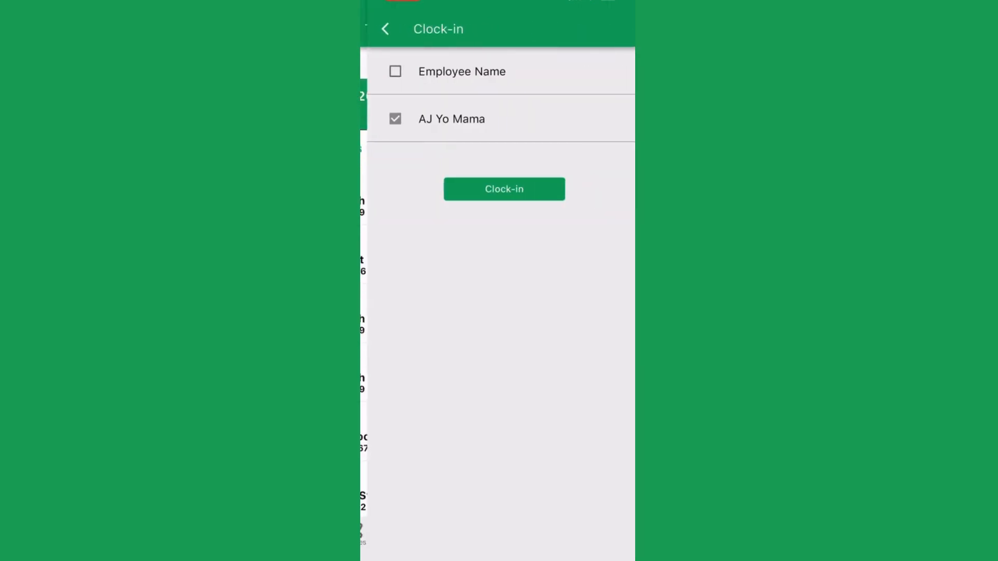
pyautogui.click(395, 71)
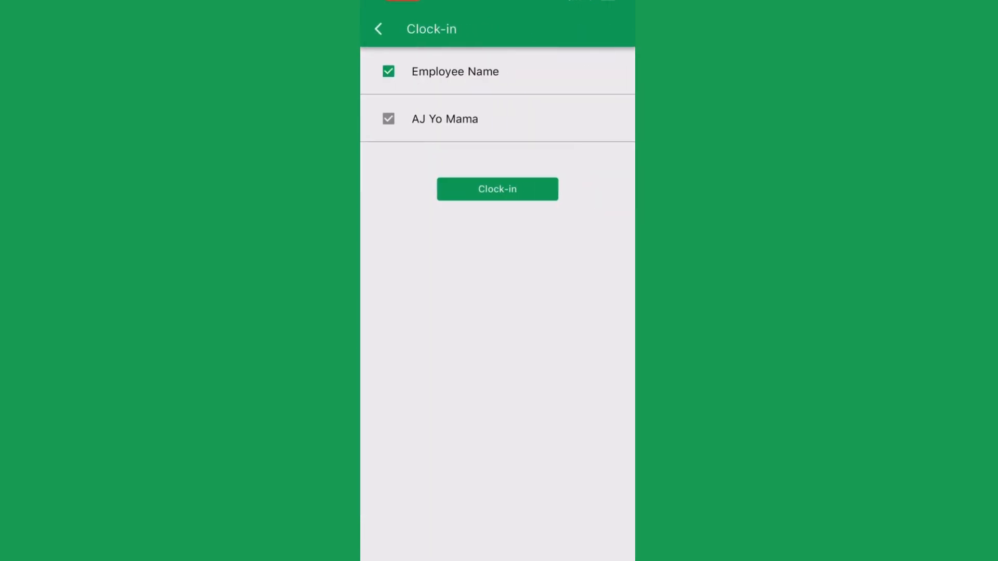
pyautogui.click(497, 189)
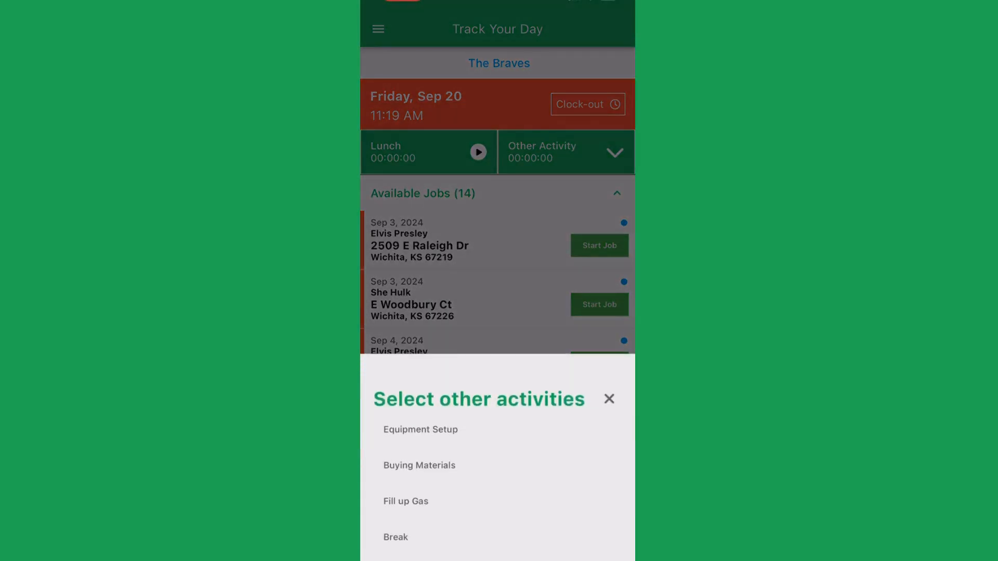
pyautogui.click(608, 399)
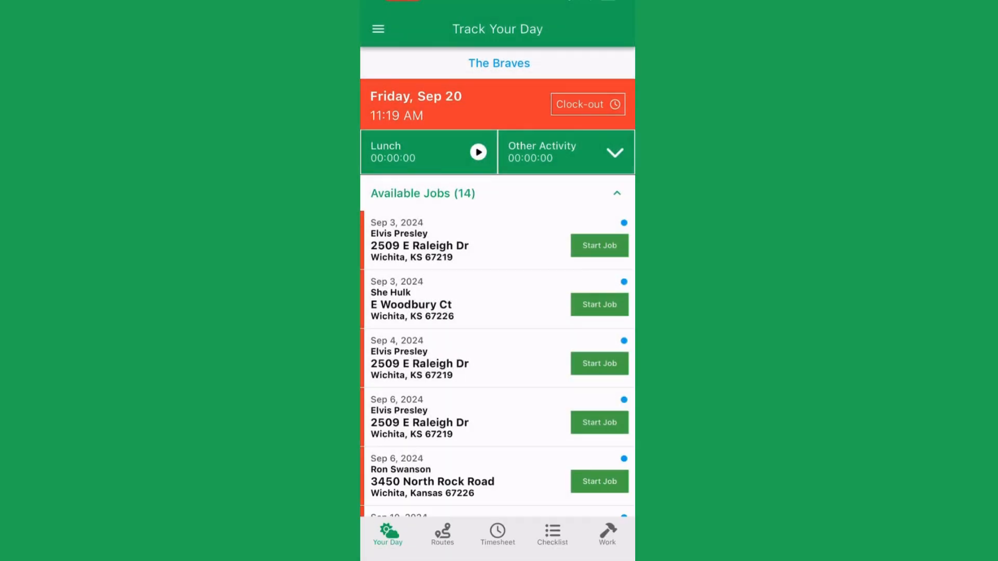
# Start the Bruce Banner lawn mowing job from the route list.
pyautogui.click(442, 534)
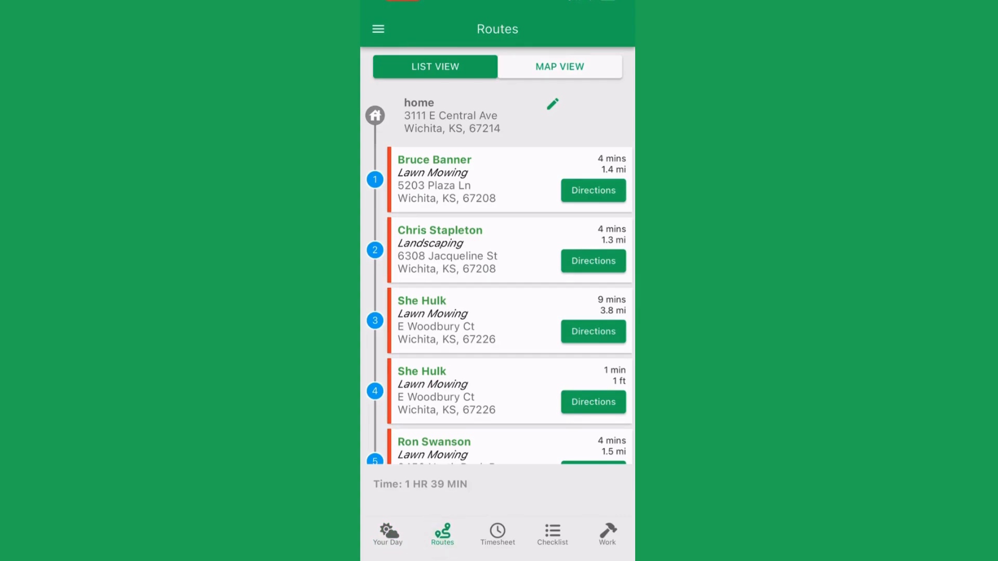
pyautogui.click(446, 179)
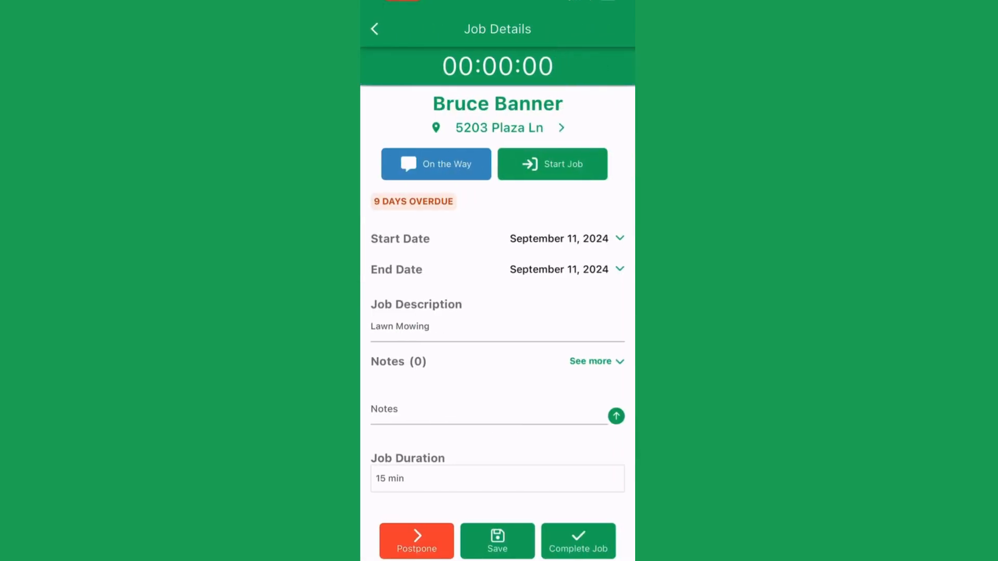
pyautogui.scroll(-3)
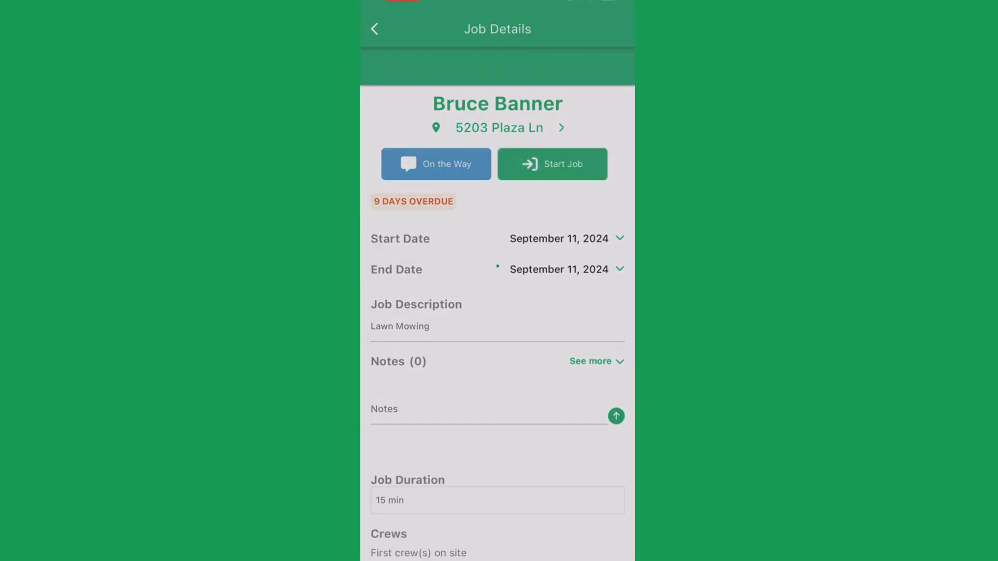
pyautogui.click(552, 163)
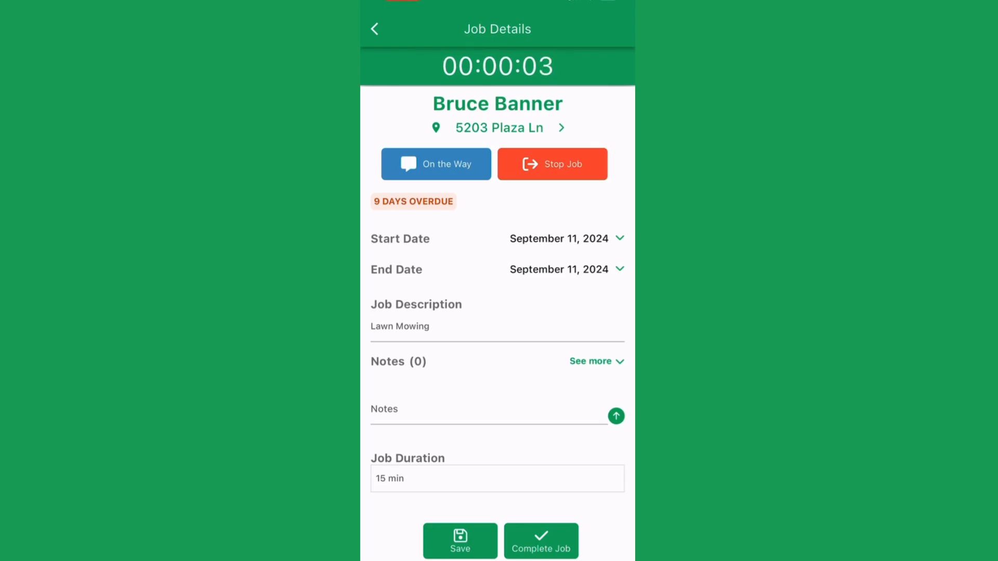
# Post the note 'Overgrown bushes' on the job and bring up the on-the-way message.
pyautogui.click(484, 410)
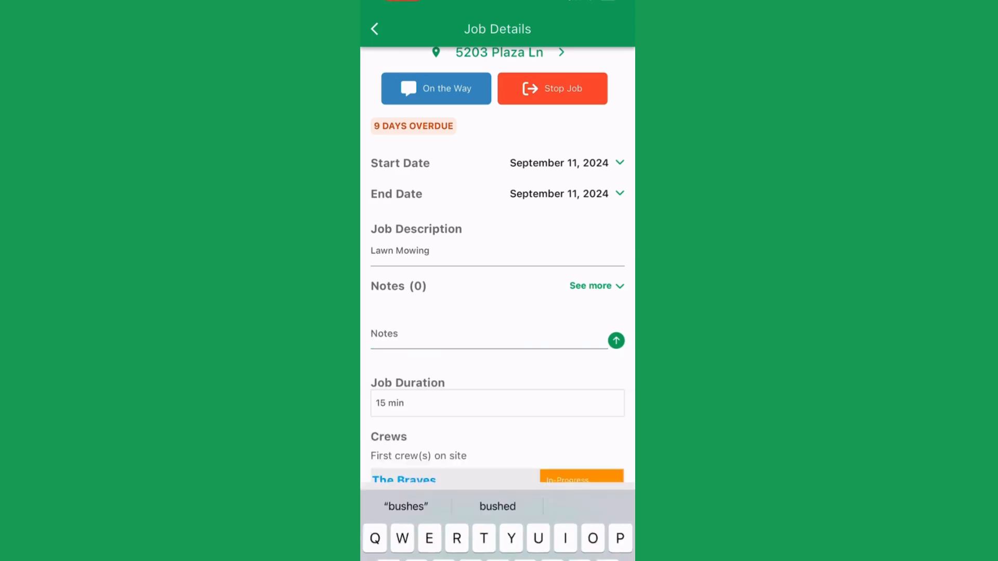
pyautogui.click(616, 341)
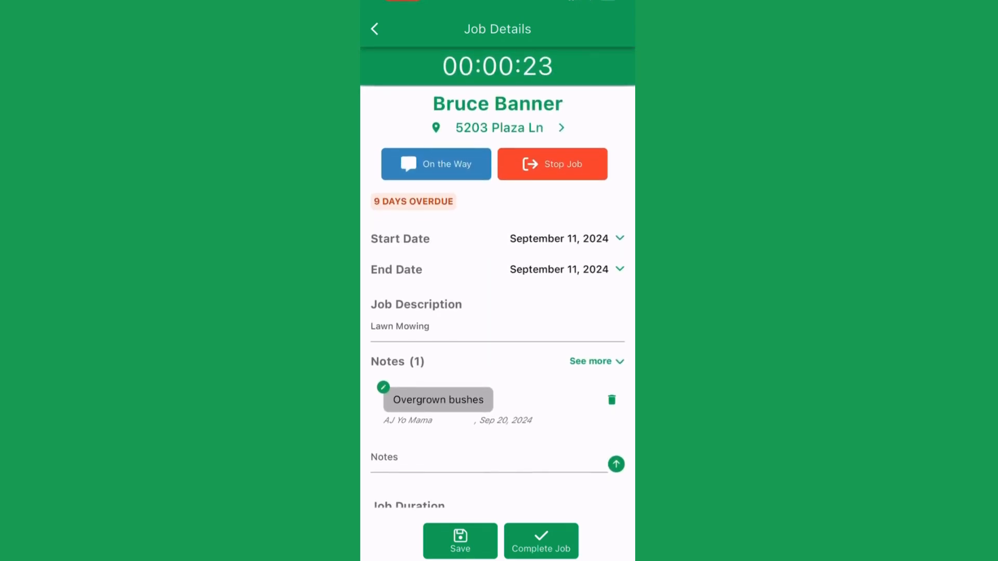
pyautogui.click(436, 163)
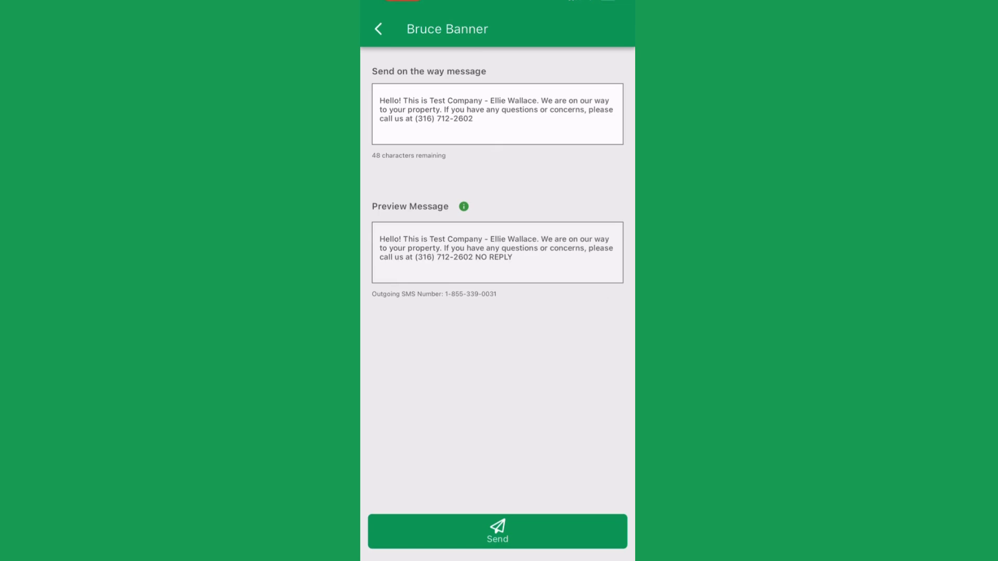
# Send Bruce Banner the unchanged on-the-way text and mark the job Completed.
pyautogui.click(497, 113)
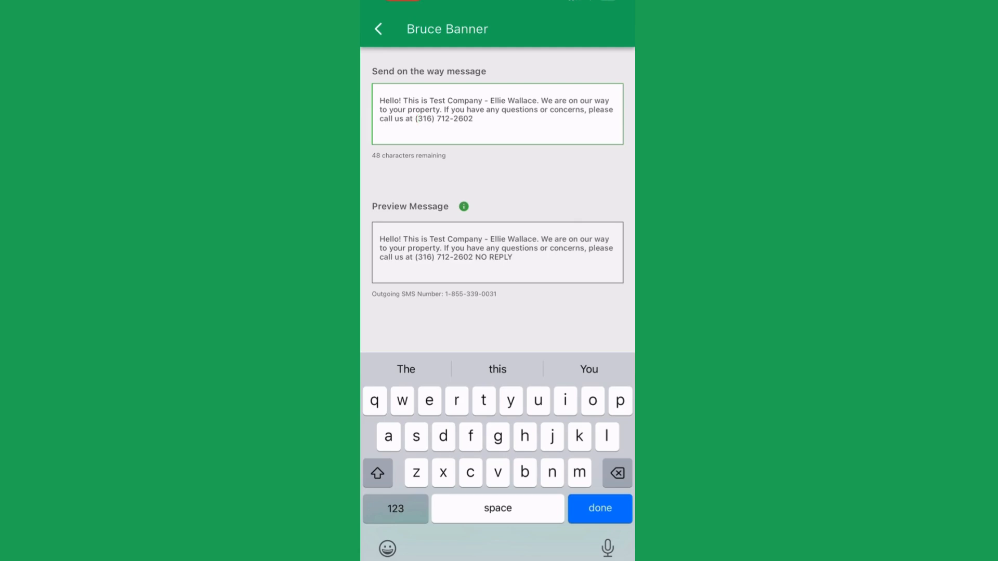
pyautogui.click(599, 508)
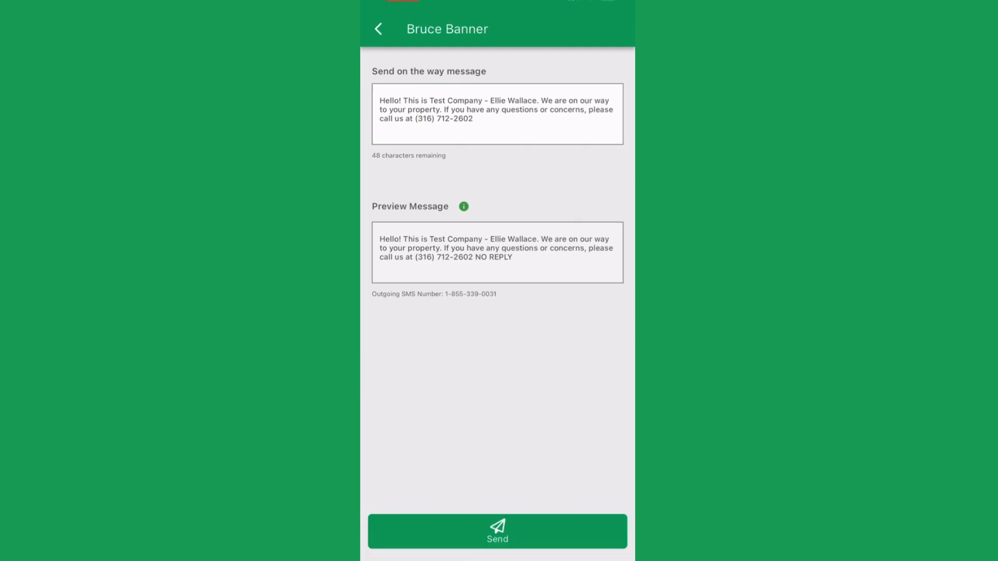
pyautogui.click(497, 531)
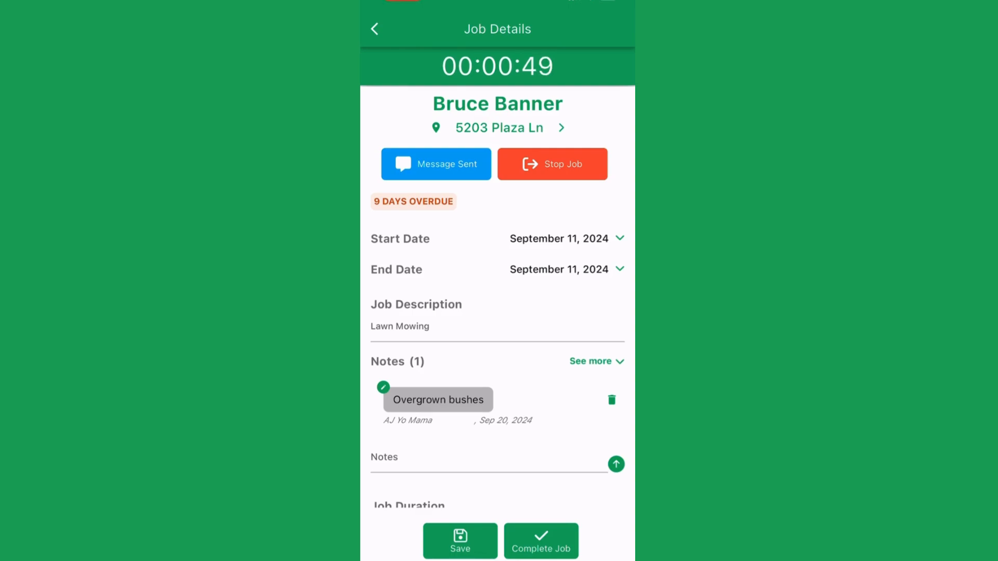
pyautogui.click(551, 163)
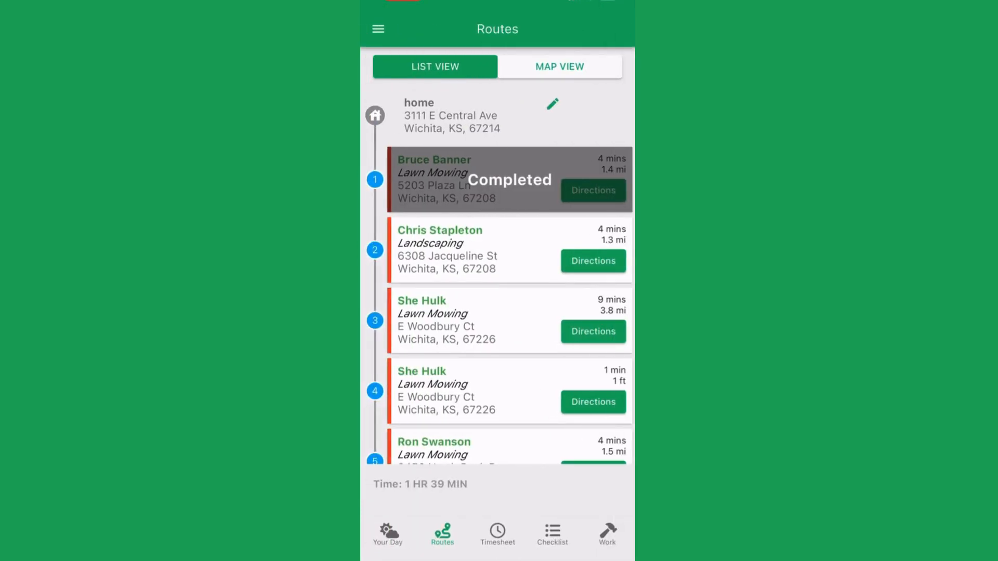
# View today's Sep 20 timesheet entries and look at the Clock-in entry.
pyautogui.click(497, 533)
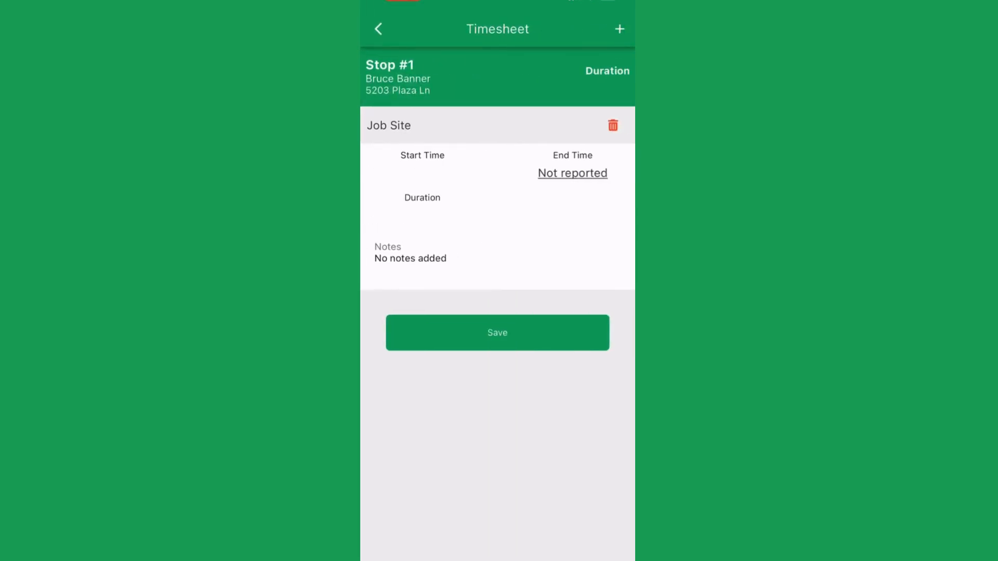
pyautogui.click(379, 30)
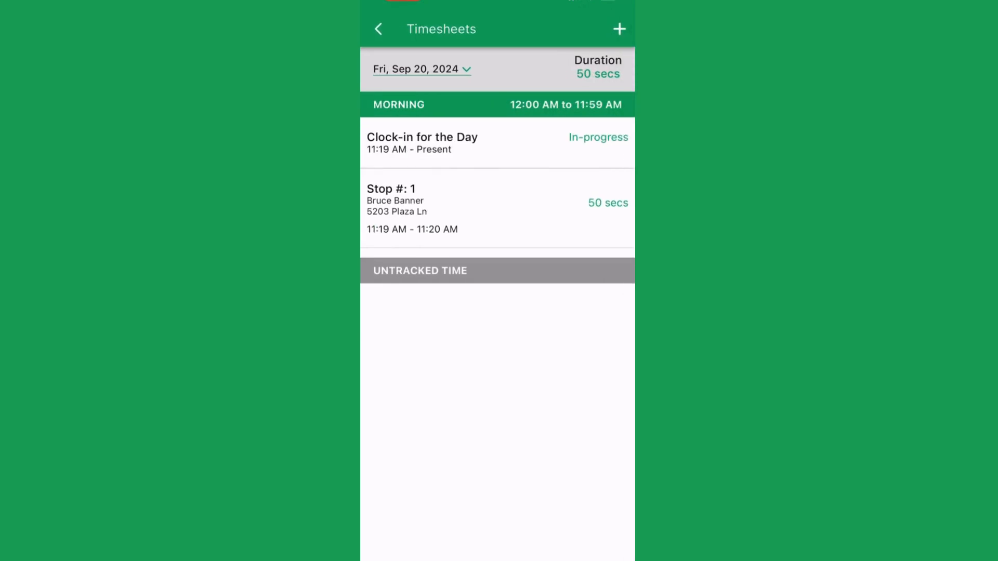
pyautogui.click(422, 143)
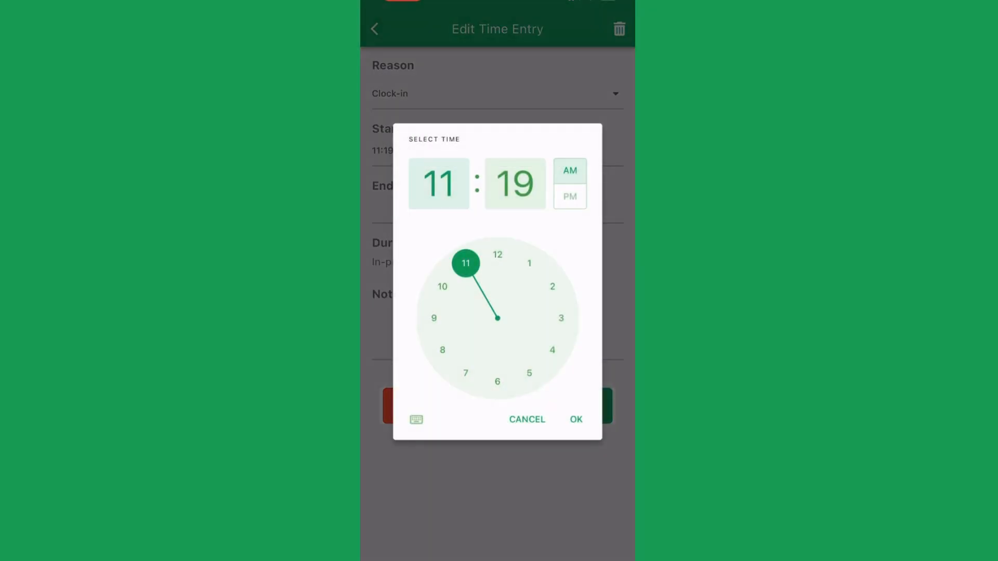
# Leave the Clock-in entry unchanged, discarding edits, back on the Timesheets list.
pyautogui.click(575, 419)
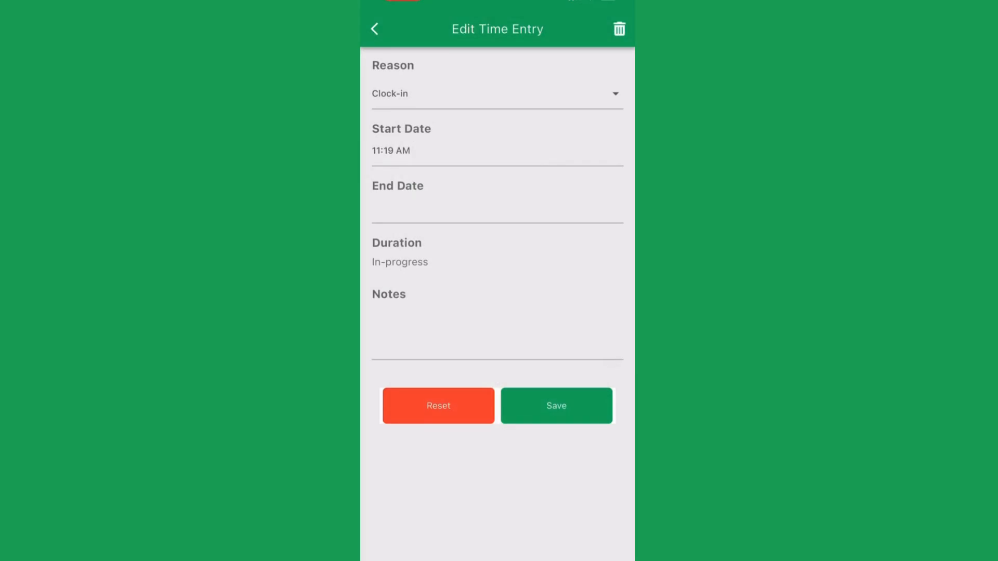
pyautogui.click(374, 29)
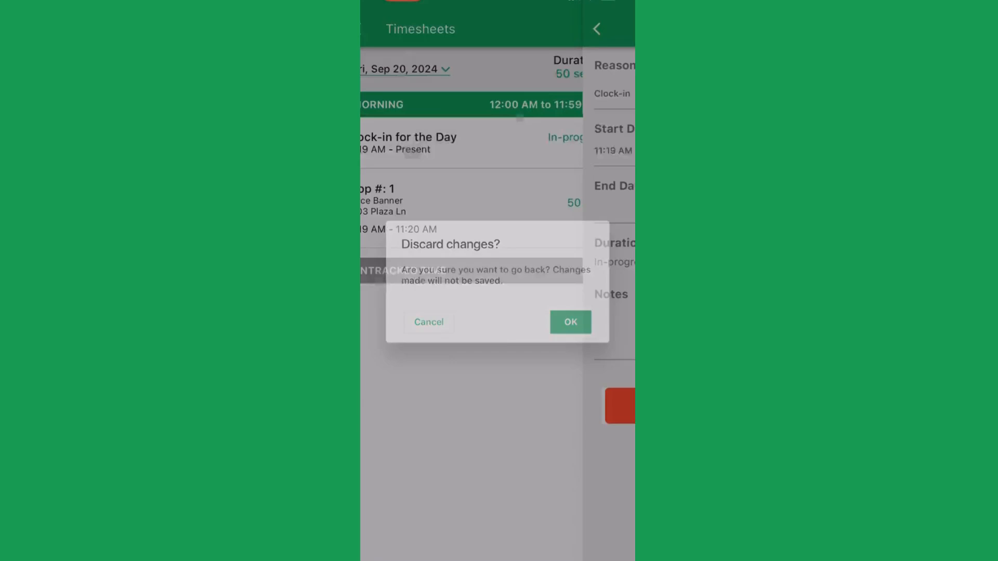
pyautogui.click(570, 321)
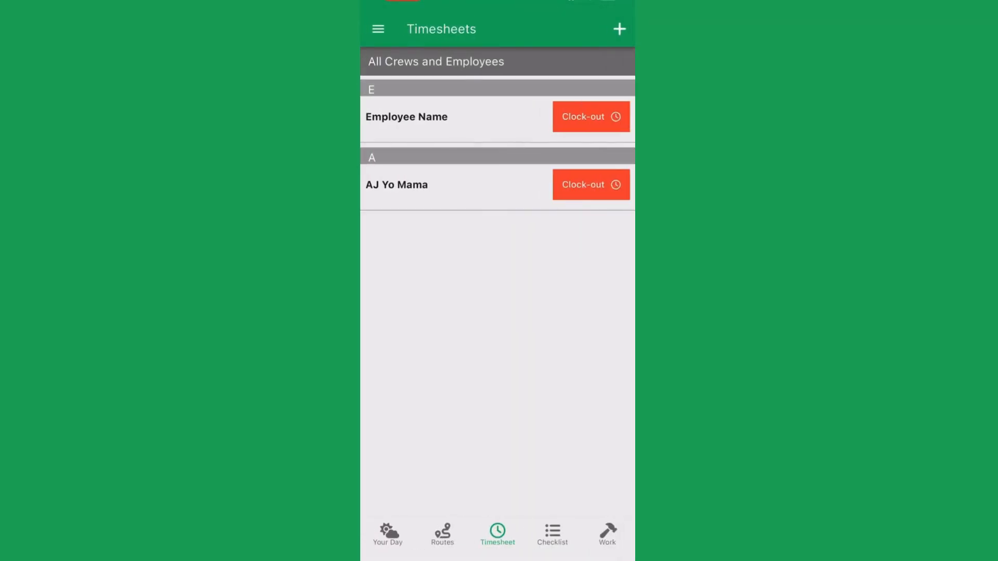
# Review the checklists and today's Available, Upcoming and Completed jobs, confirming Bruce Banner's job is completed.
pyautogui.click(552, 535)
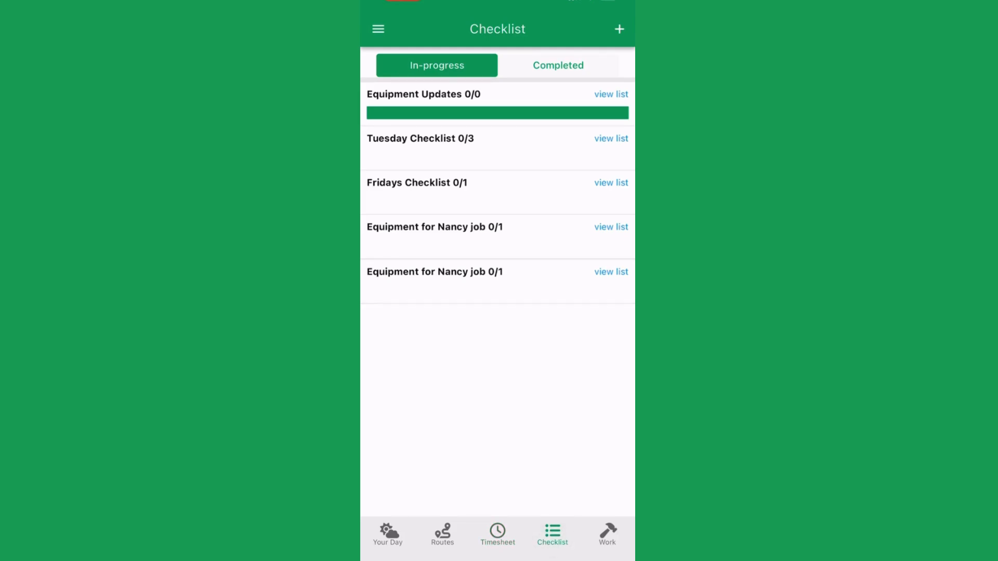
pyautogui.click(610, 138)
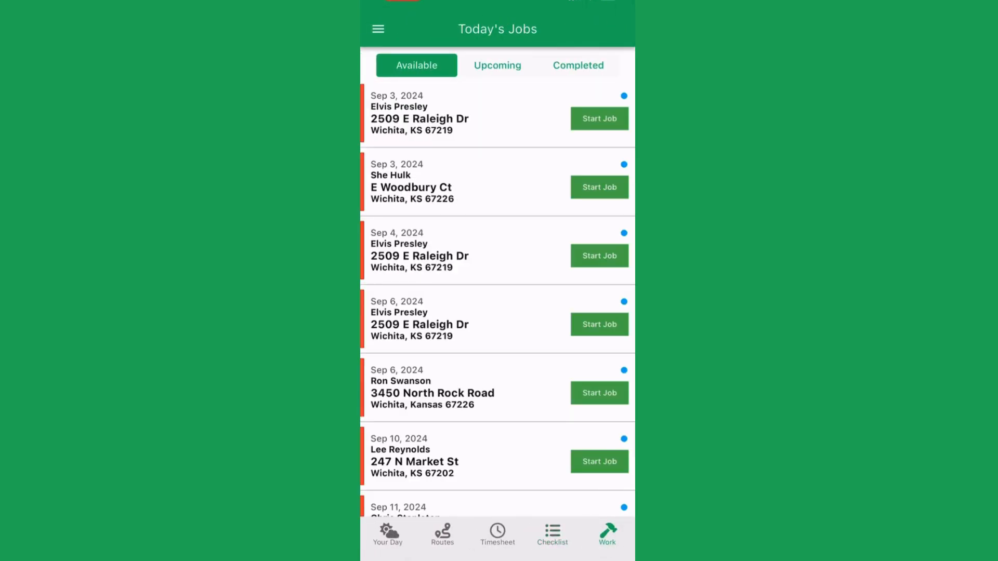
pyautogui.click(497, 64)
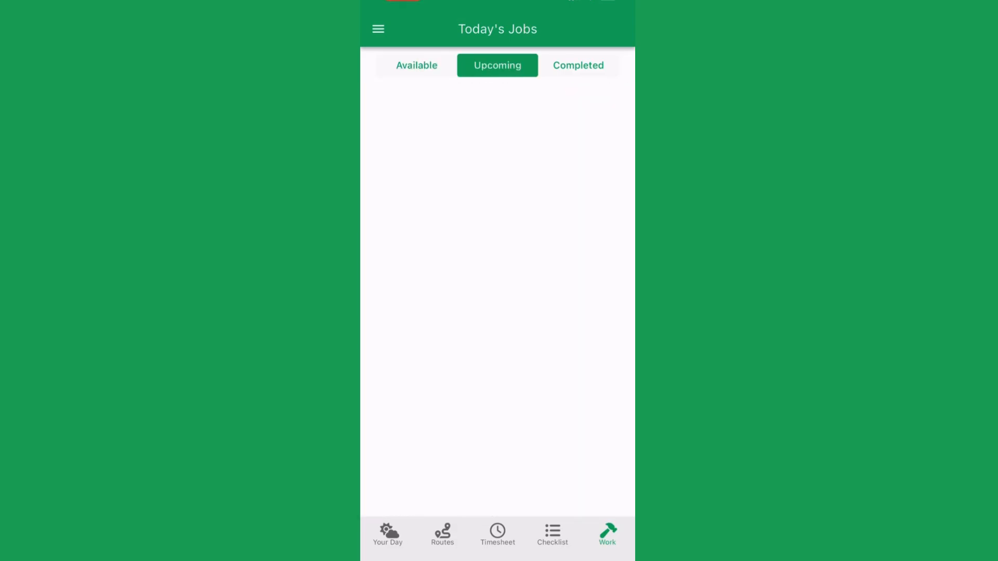
pyautogui.click(578, 65)
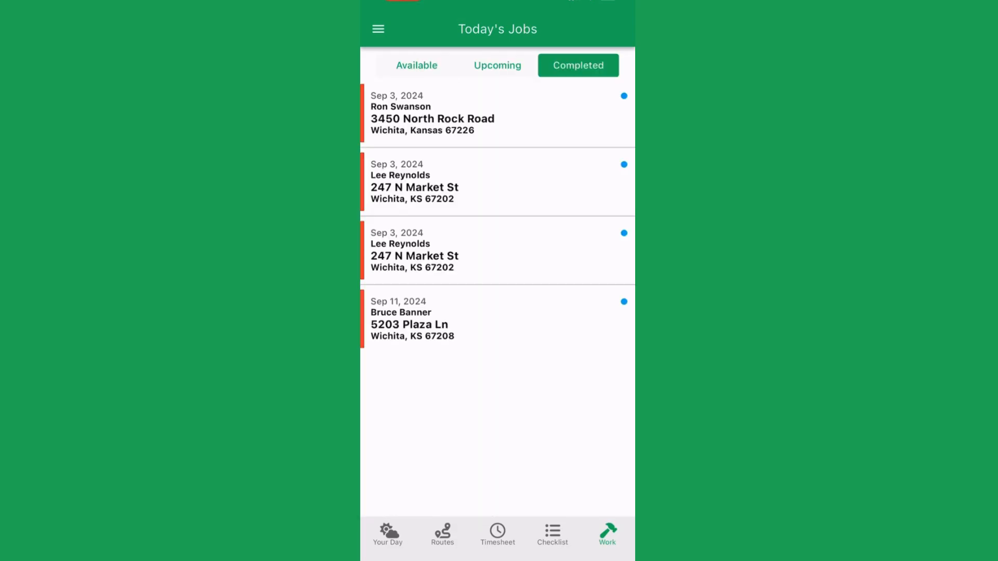
pyautogui.click(416, 65)
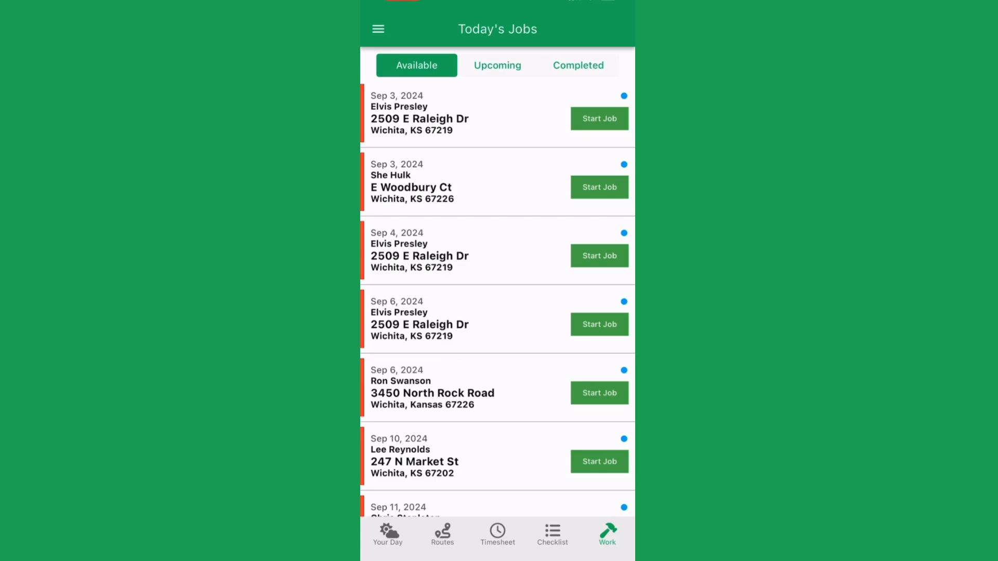
# Clock the Braves crew out from Track Your Day, leaving 13 jobs available.
pyautogui.click(386, 535)
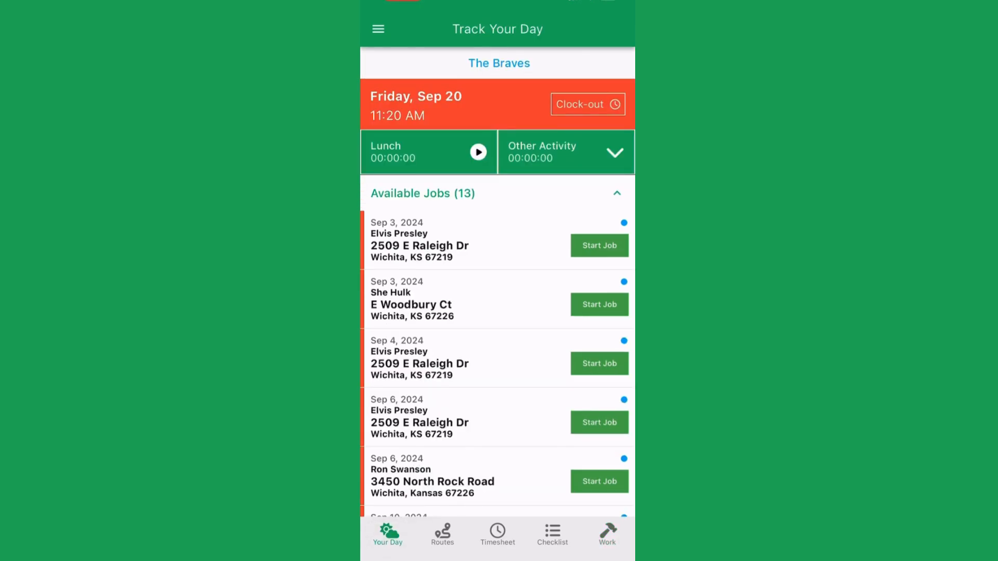
pyautogui.click(586, 104)
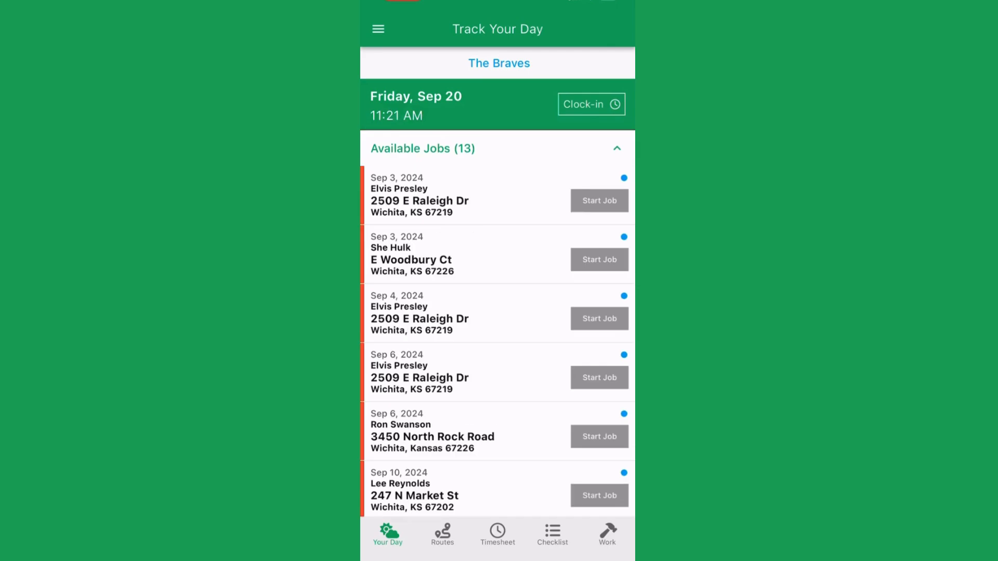